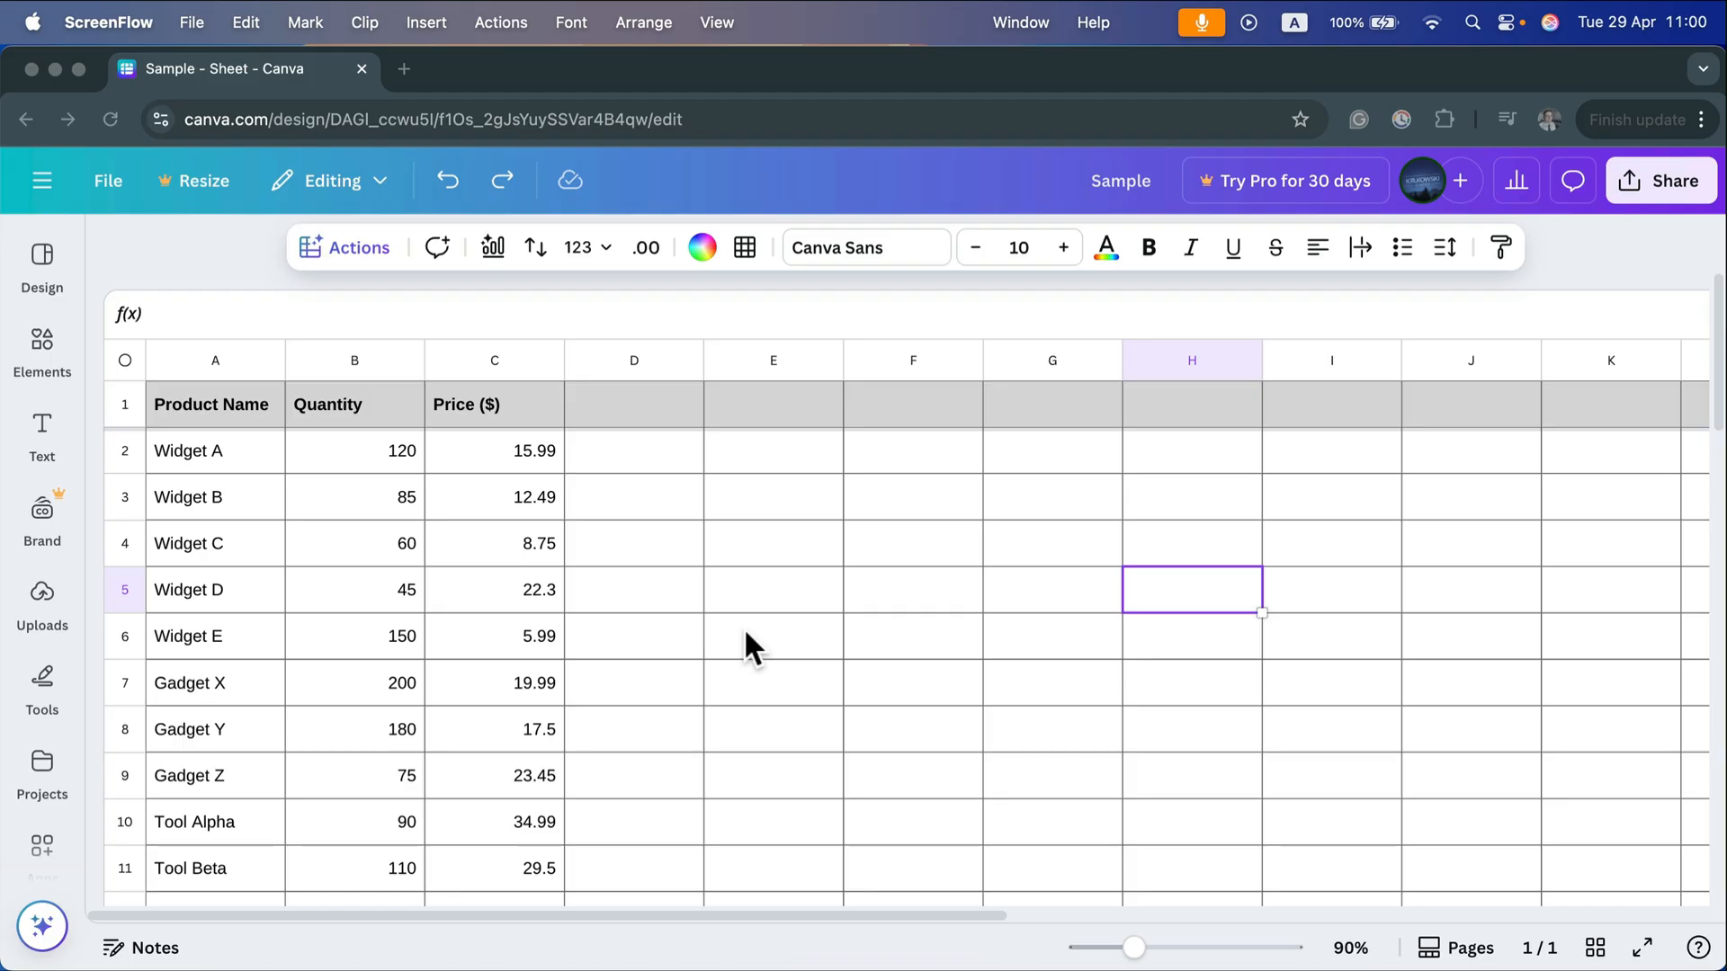
pyautogui.moveTo(725, 637)
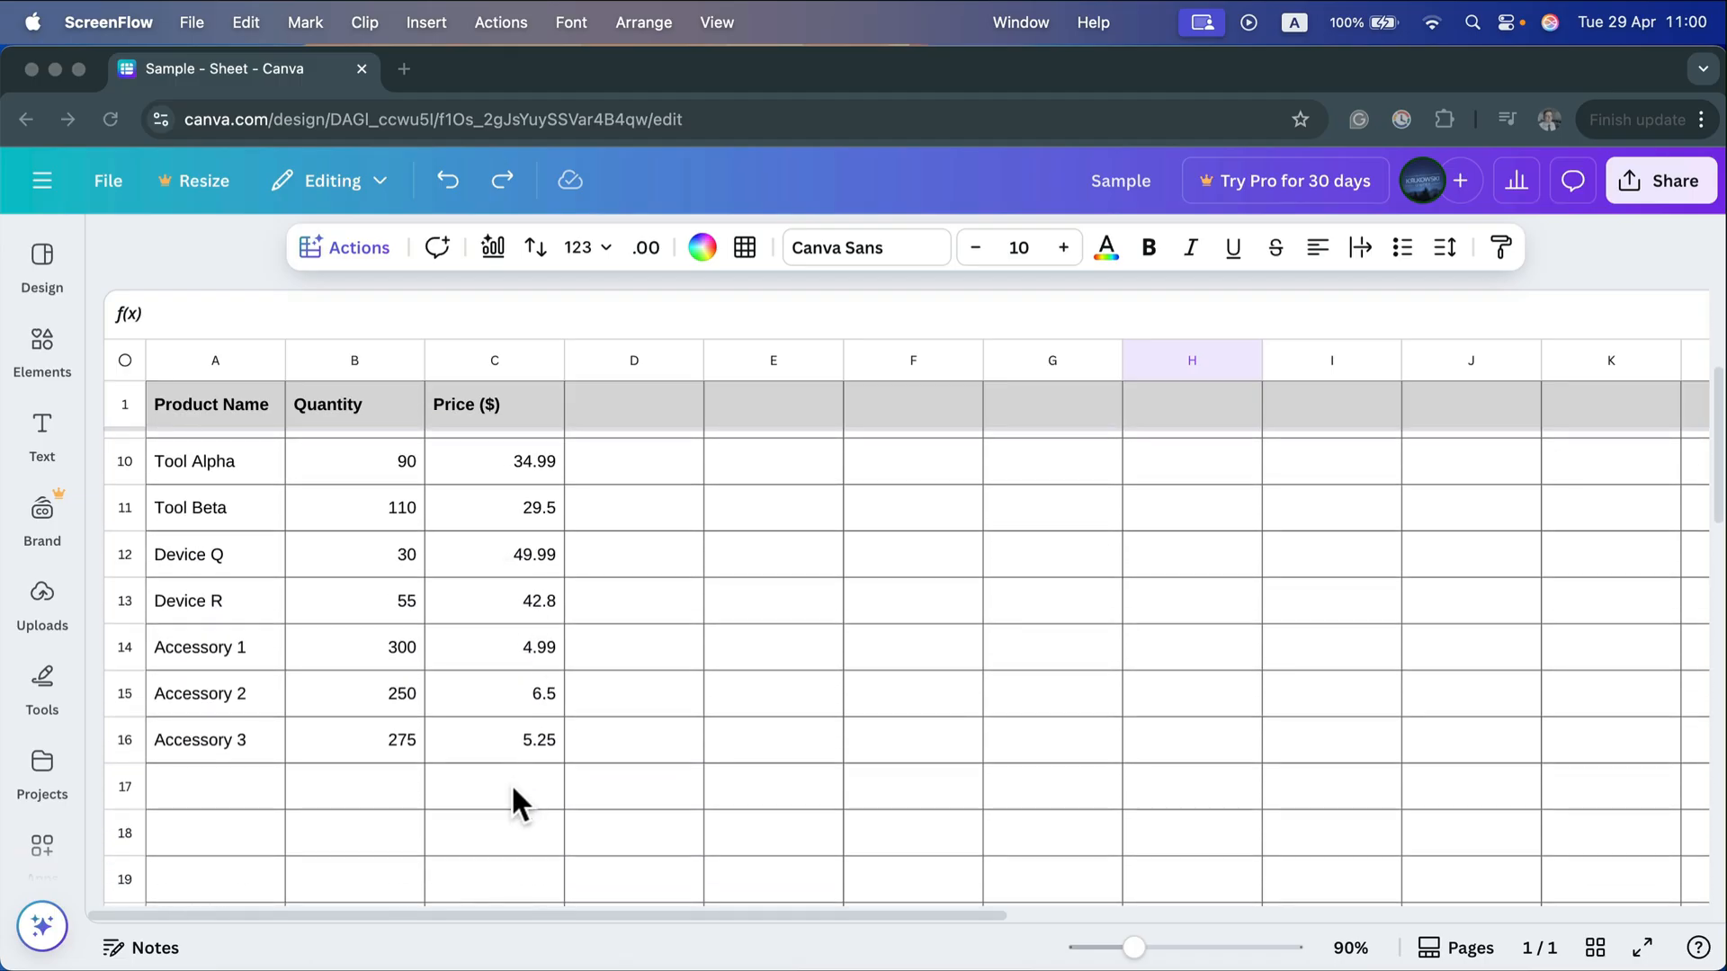
# Step: Total the prices in C17 with =SUM(C2:C16), giving 300.48
pyautogui.click(493, 786)
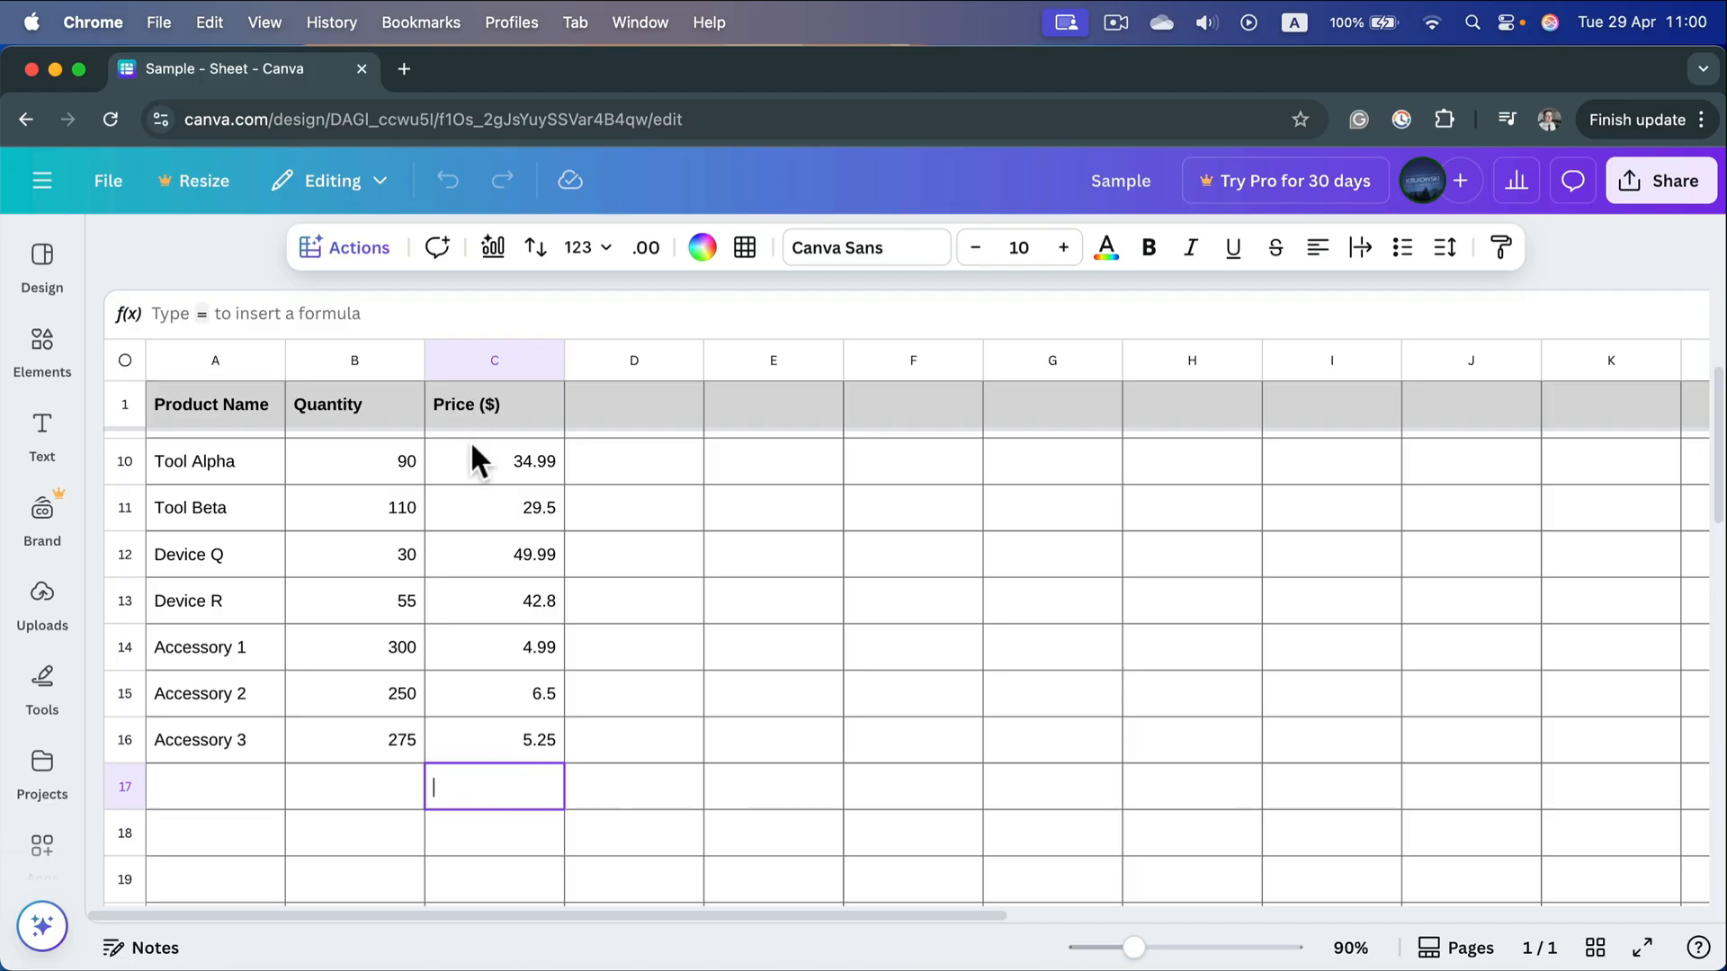
pyautogui.moveTo(538, 484)
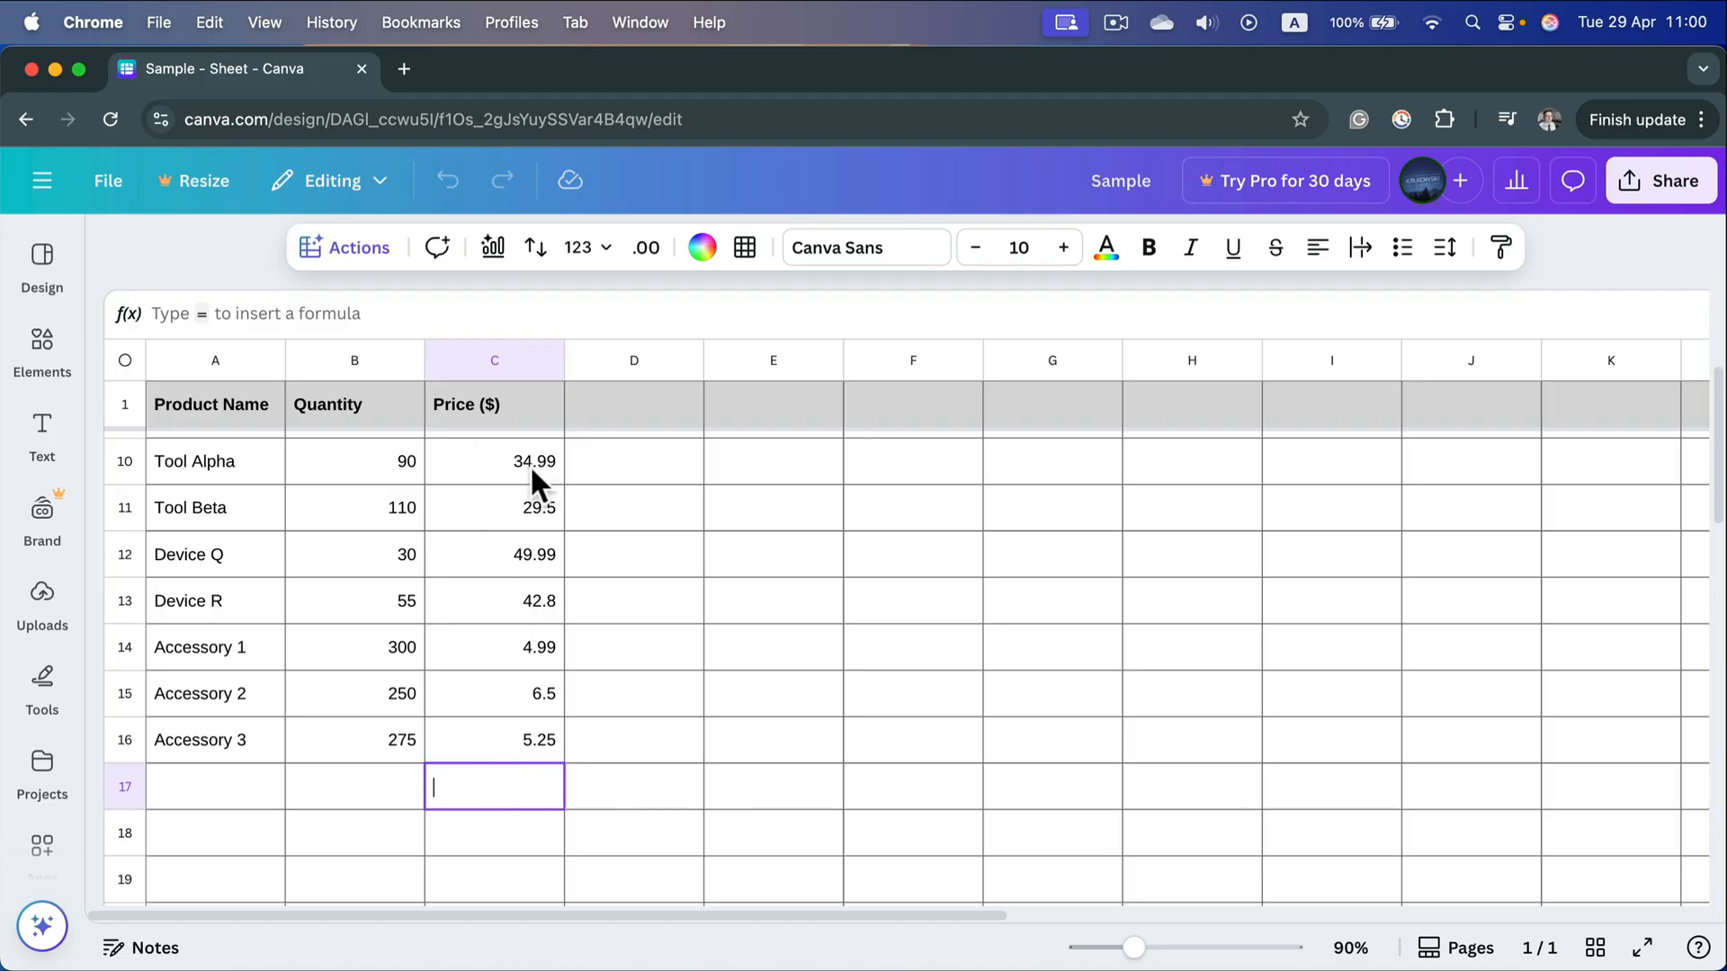
pyautogui.moveTo(504, 786)
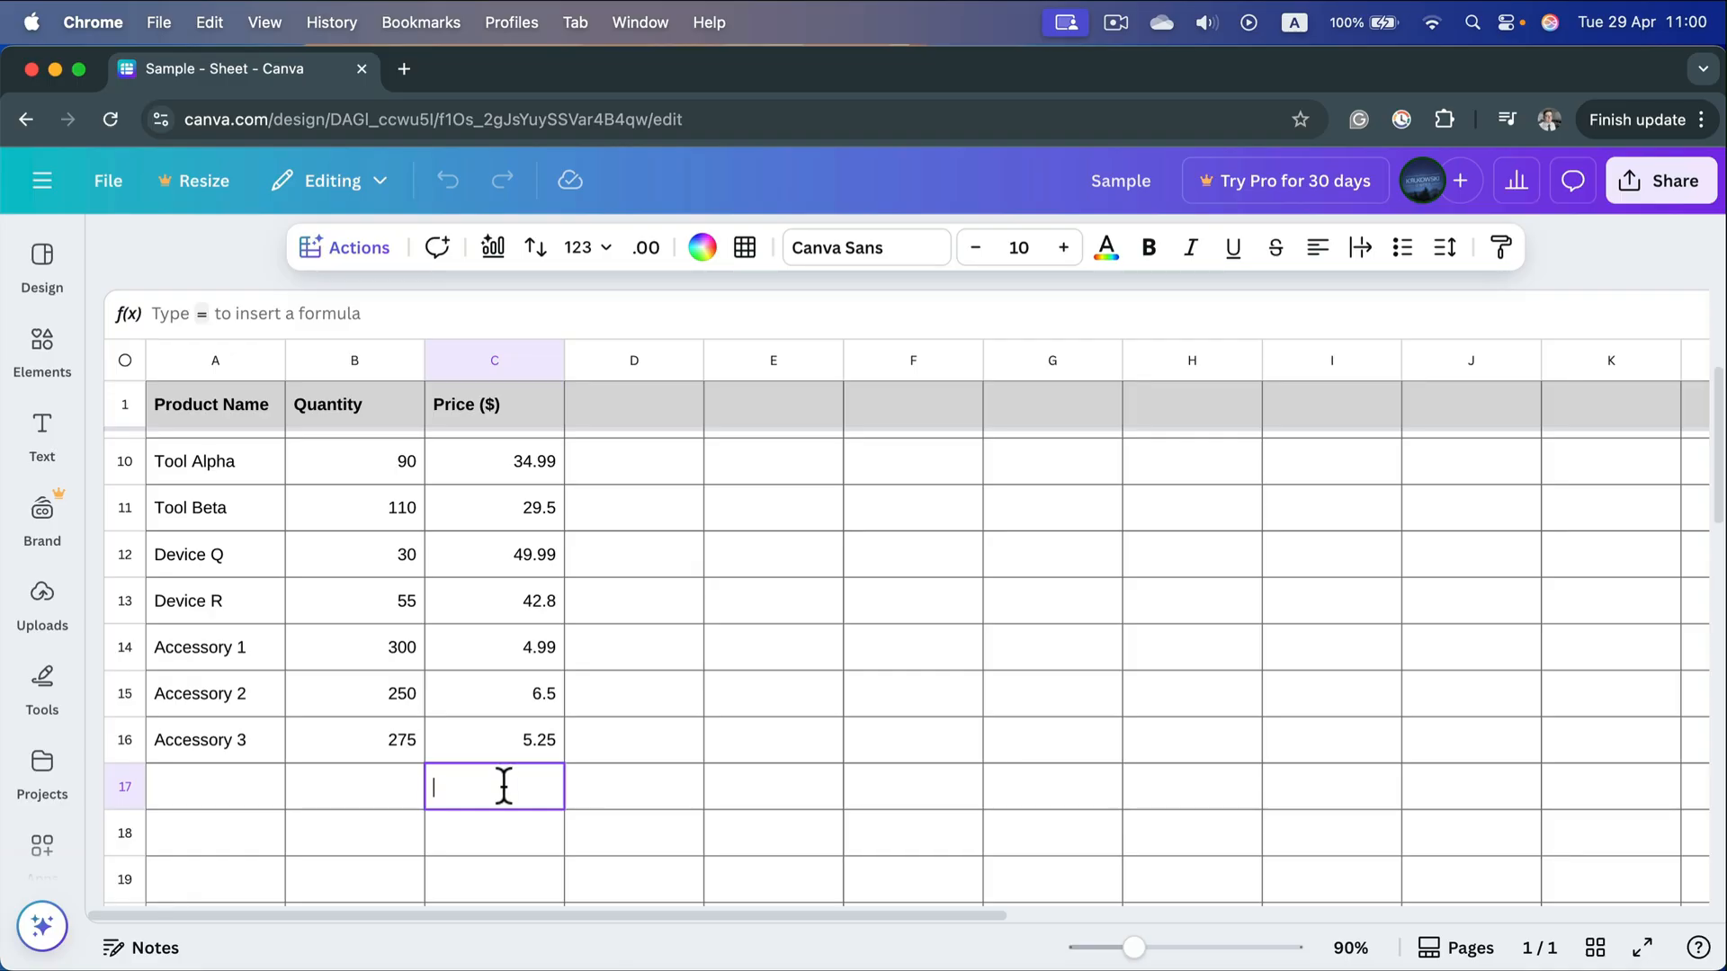
pyautogui.write('=')
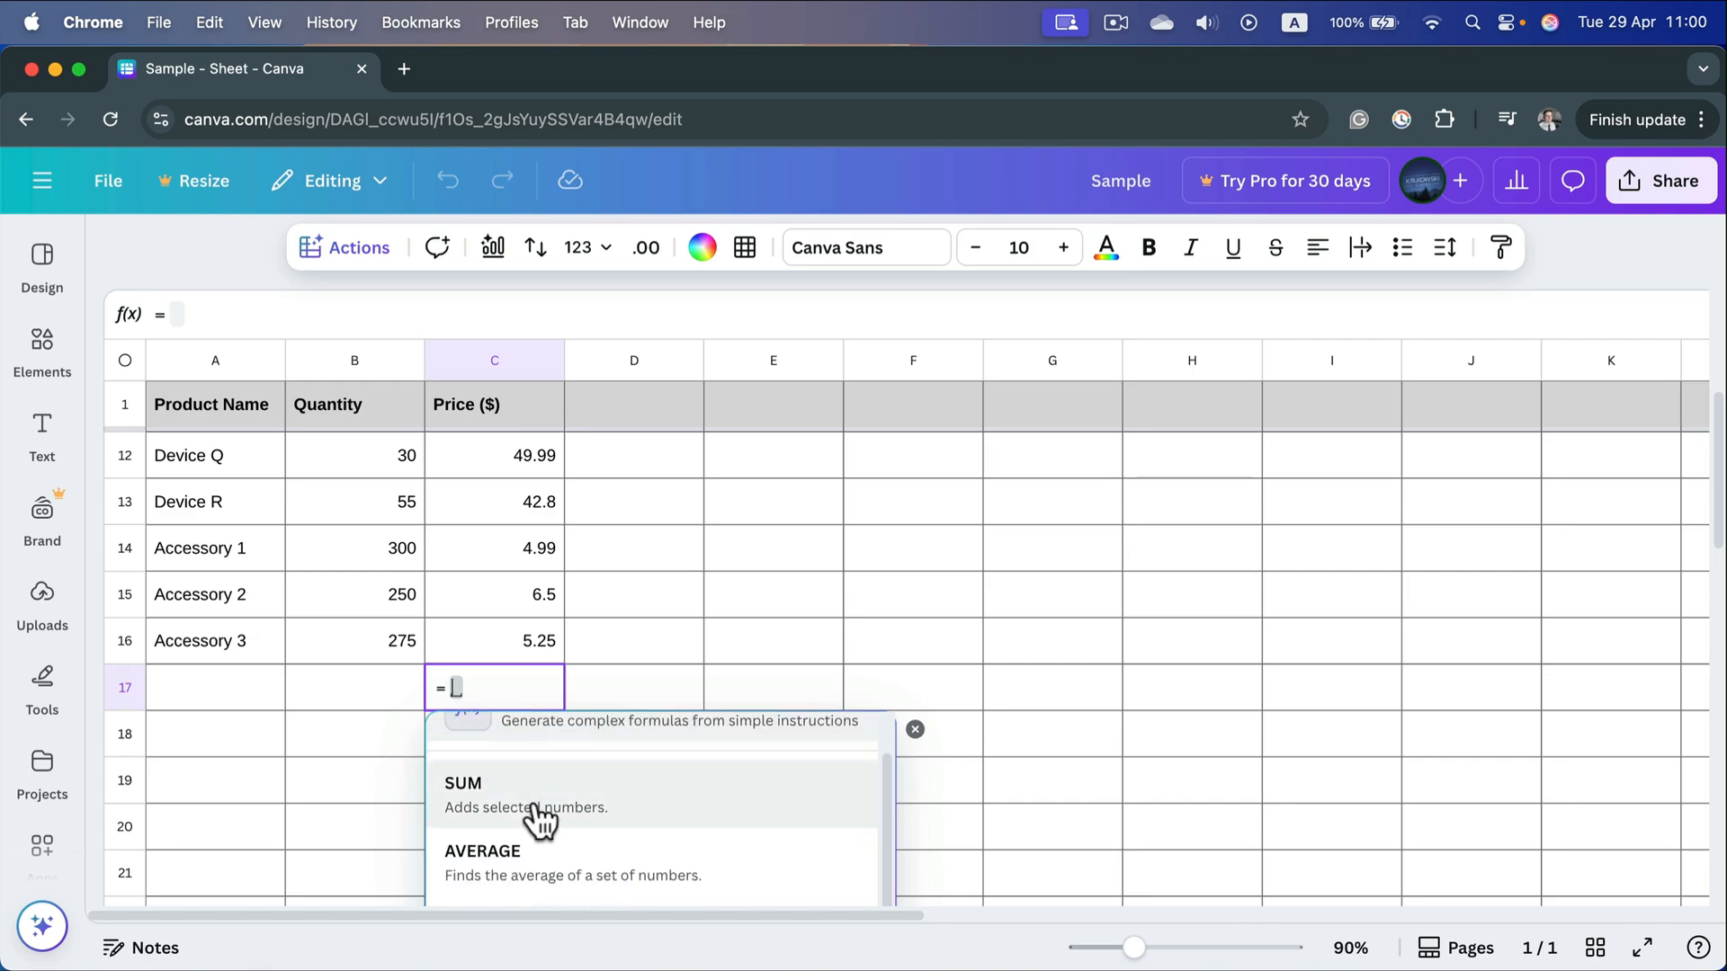
pyautogui.moveTo(462, 805)
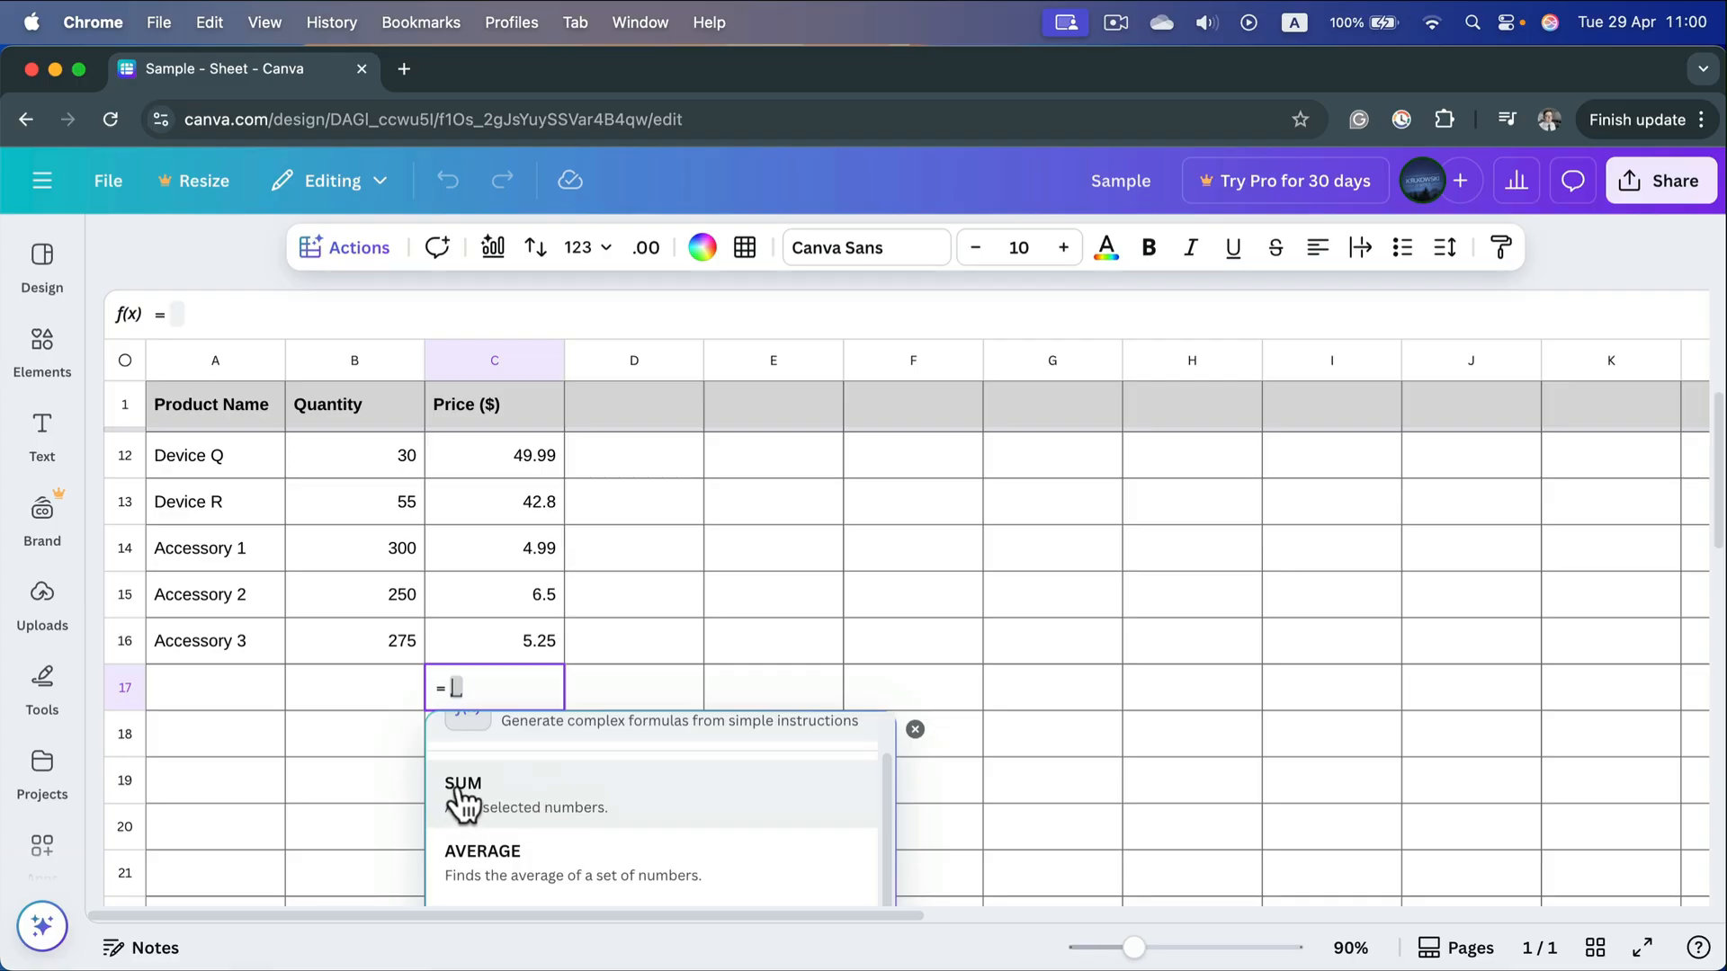
pyautogui.moveTo(550, 821)
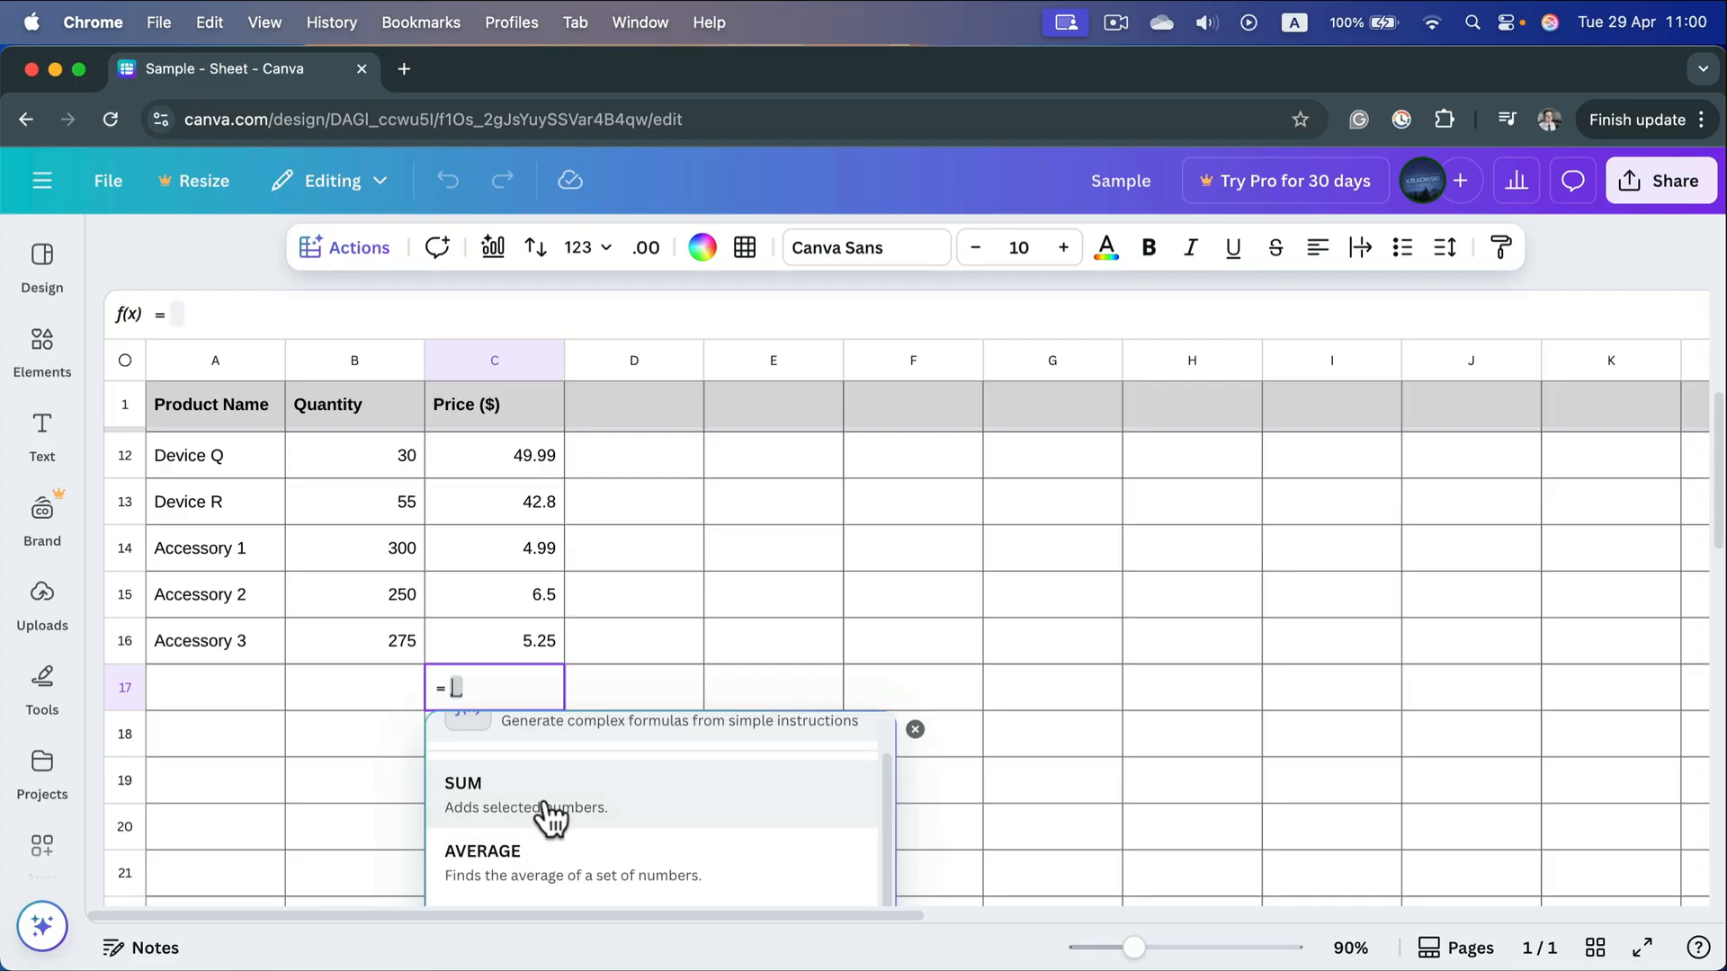
pyautogui.click(462, 782)
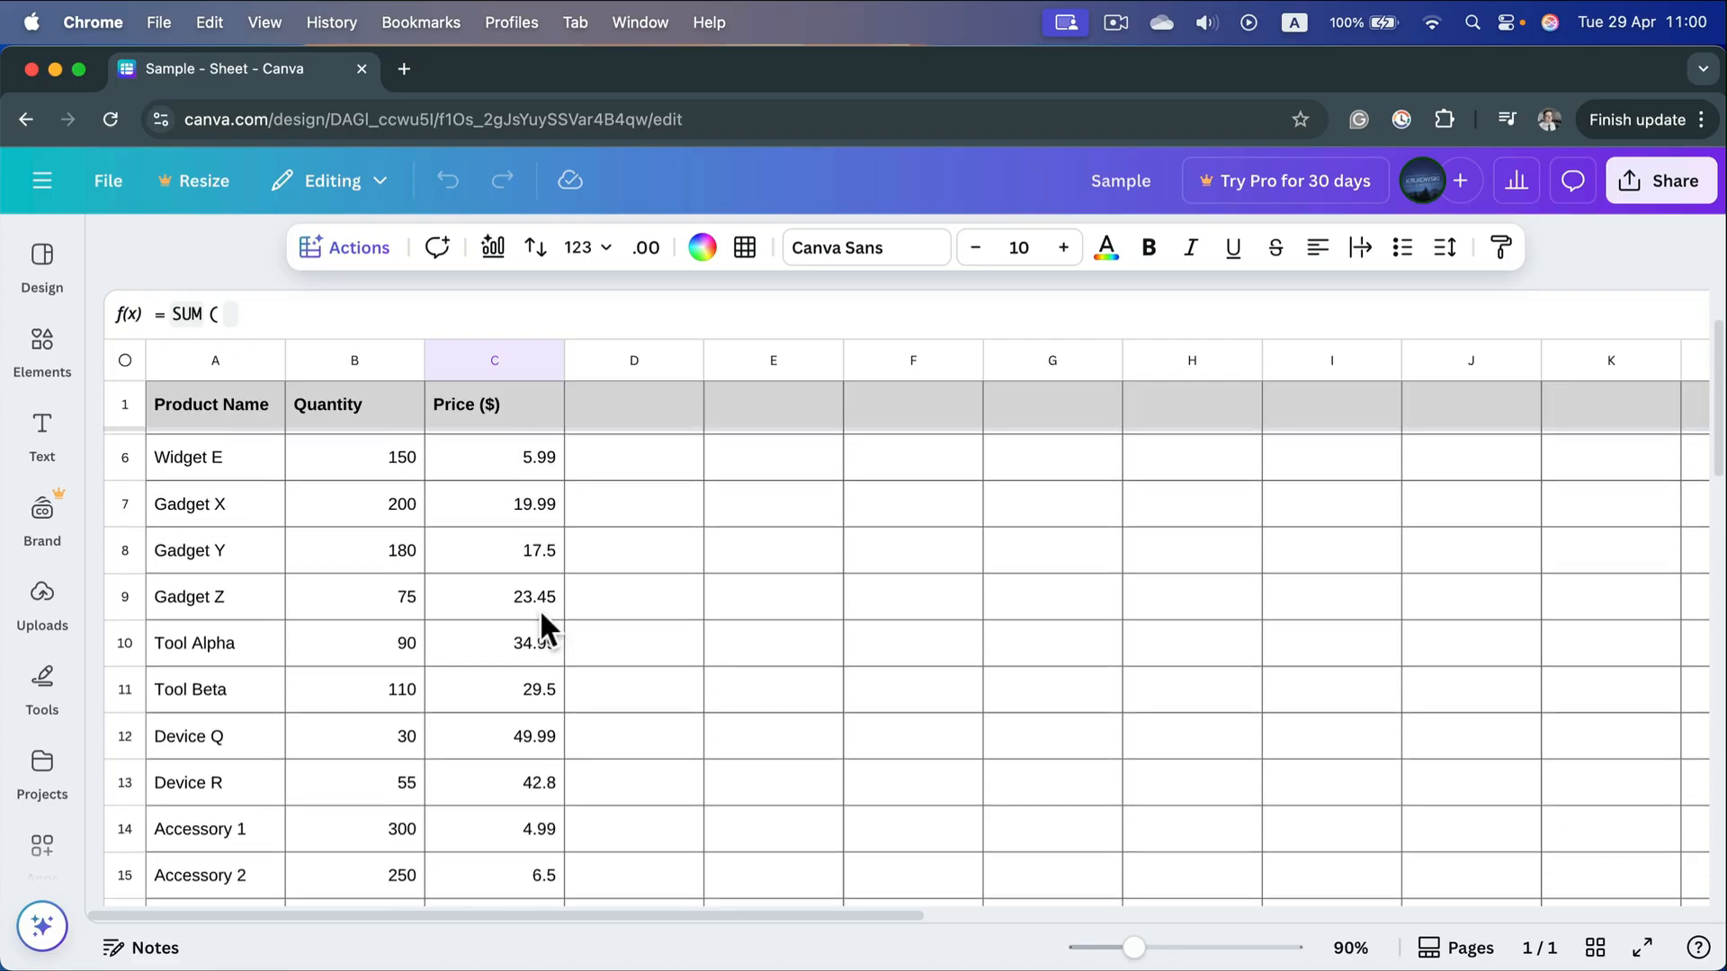
pyautogui.click(493, 449)
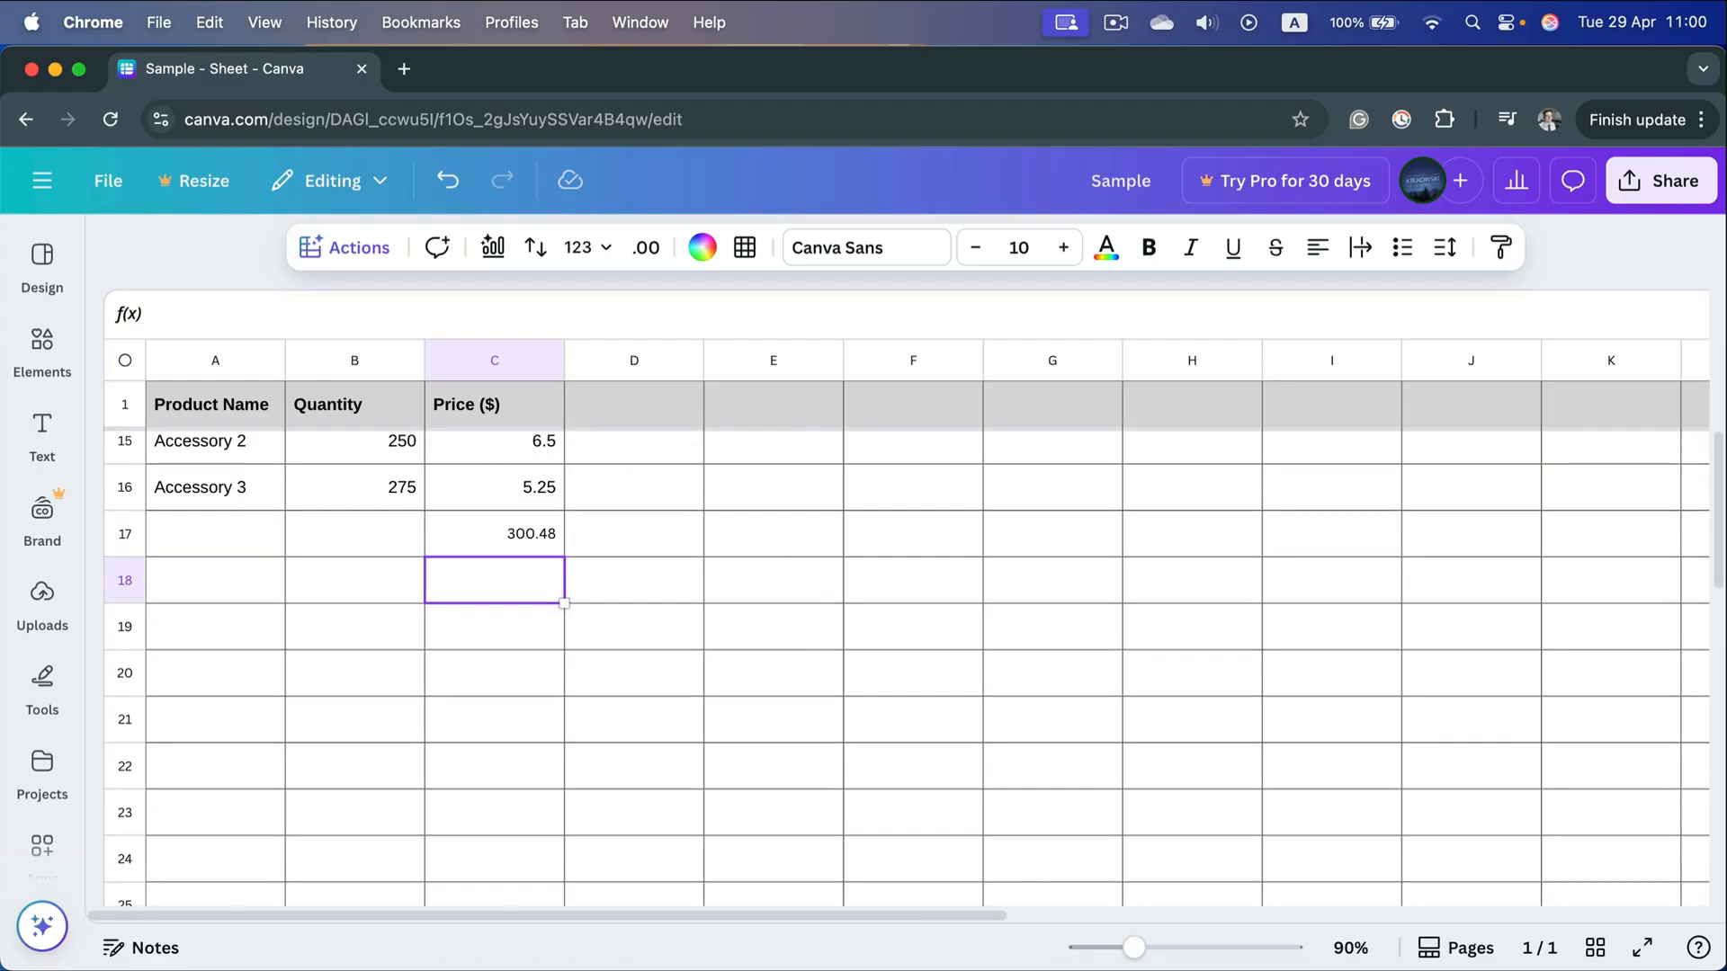
# Step: Change Accessory 2's price in C15 to 10 so the C17 total recalculates
pyautogui.click(493, 532)
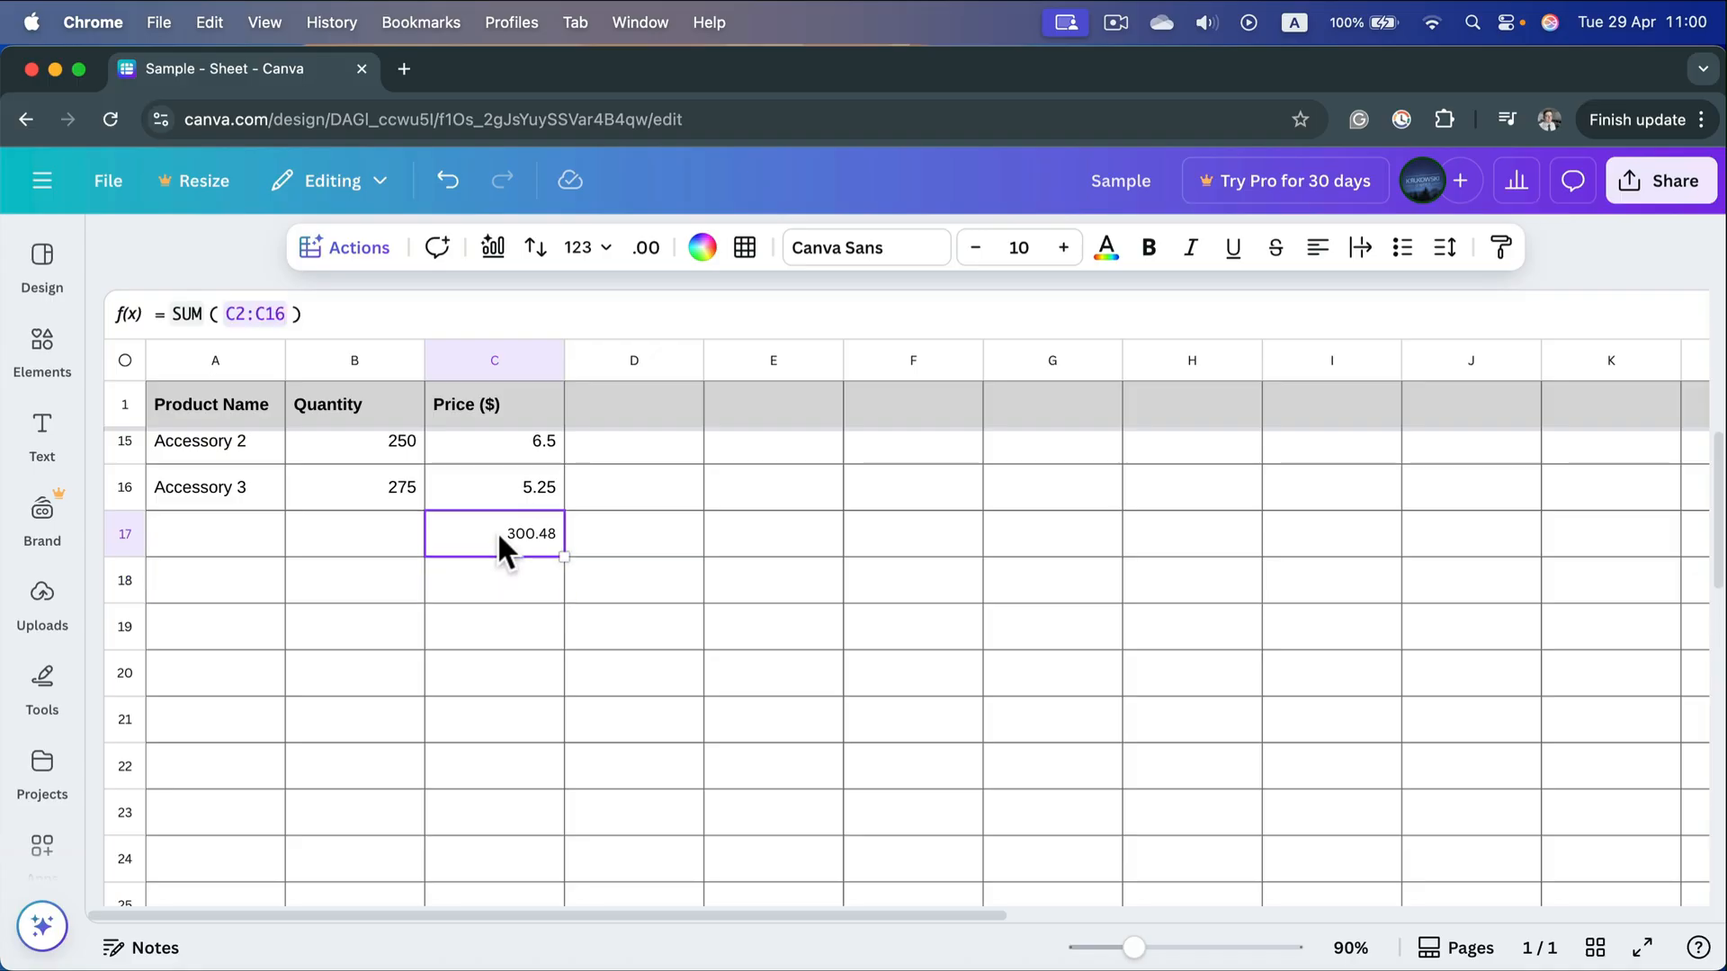
pyautogui.moveTo(547, 590)
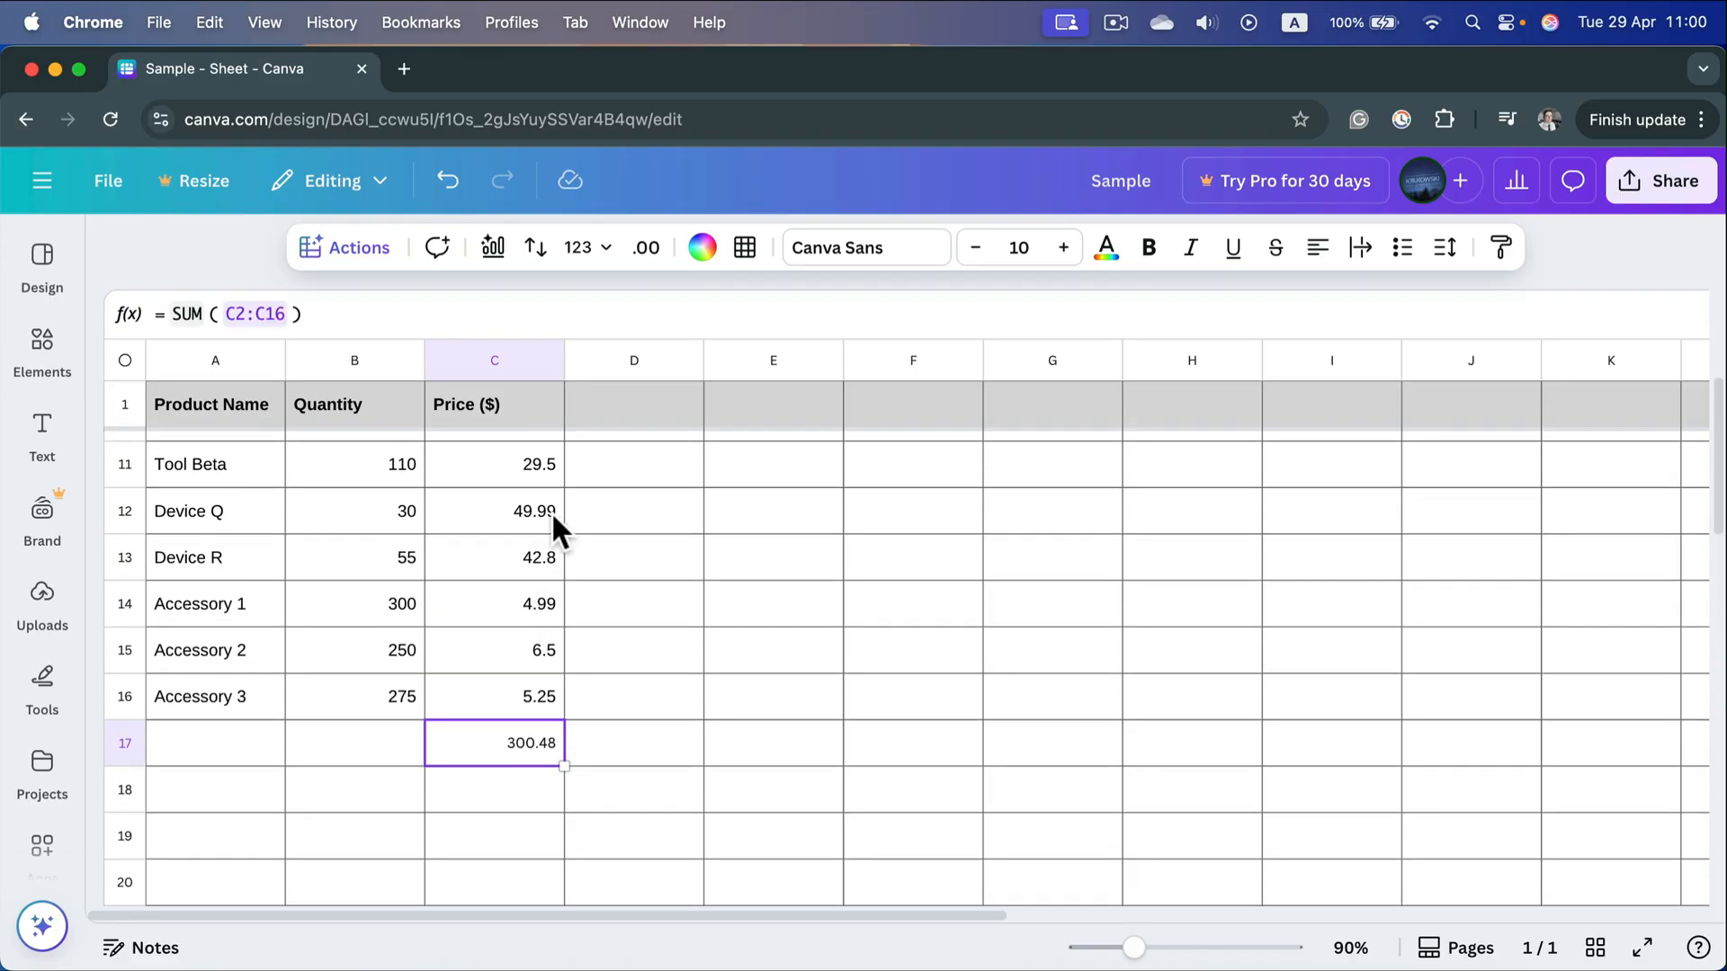
pyautogui.click(495, 649)
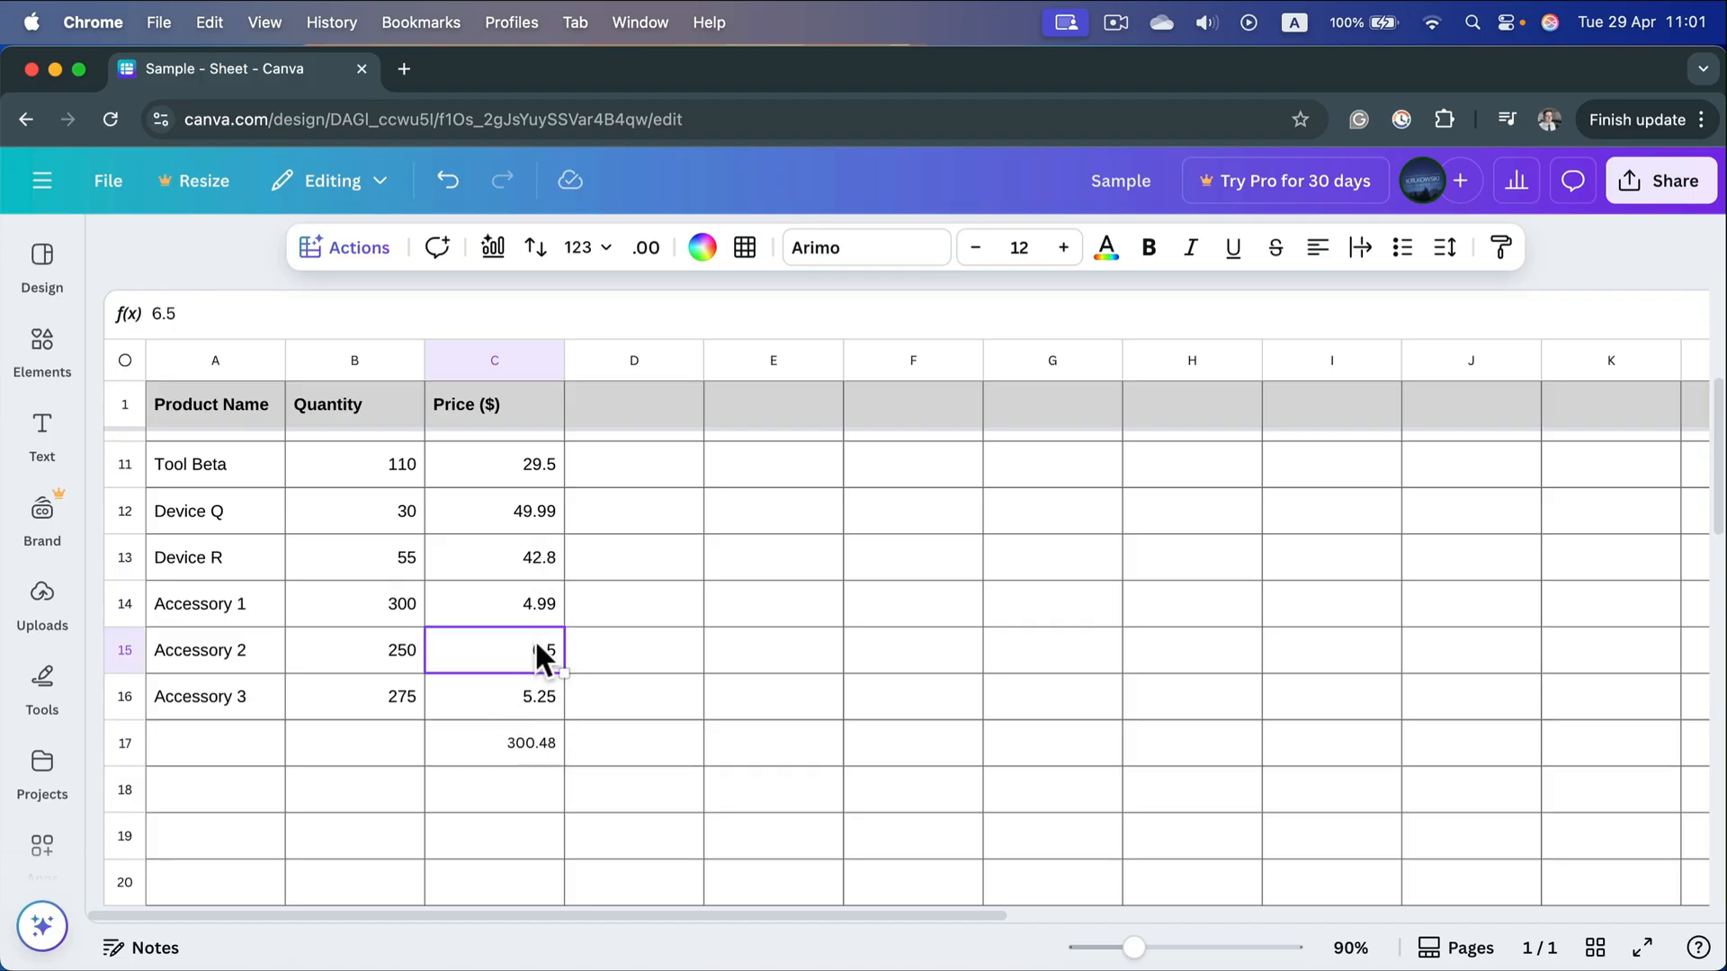
pyautogui.write('10')
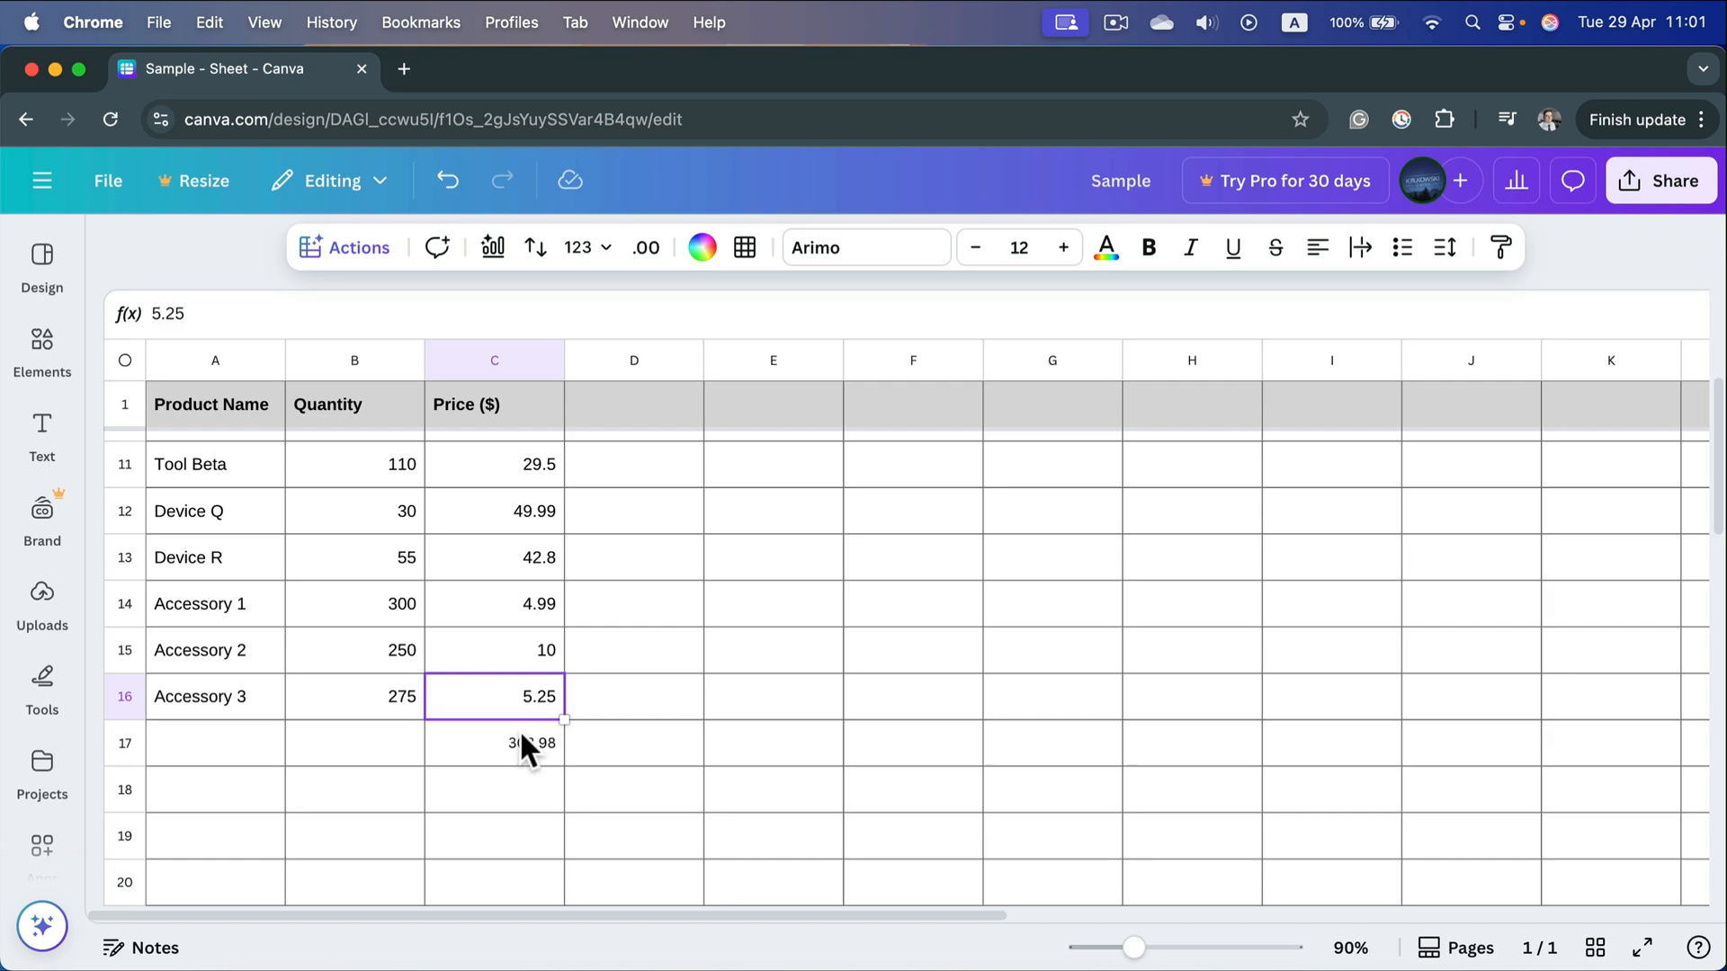
pyautogui.click(493, 743)
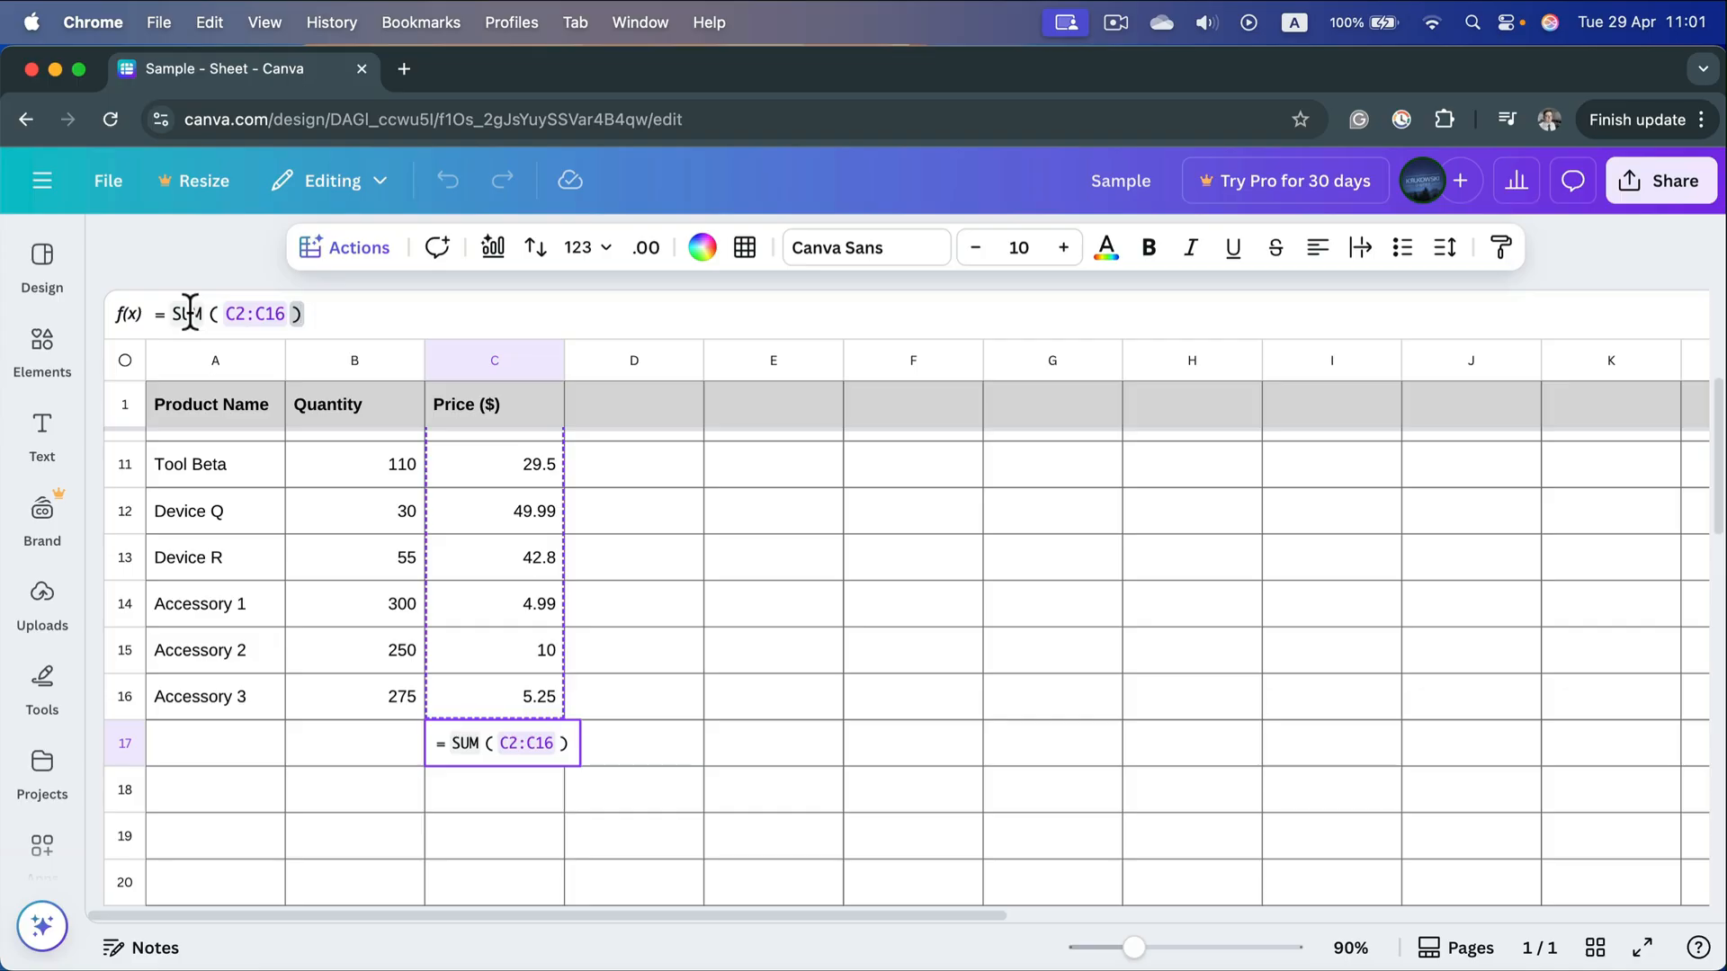
# Step: Clear the =SUM(C2:C16) formula from C17, leaving the cell empty
pyautogui.write('SUM')
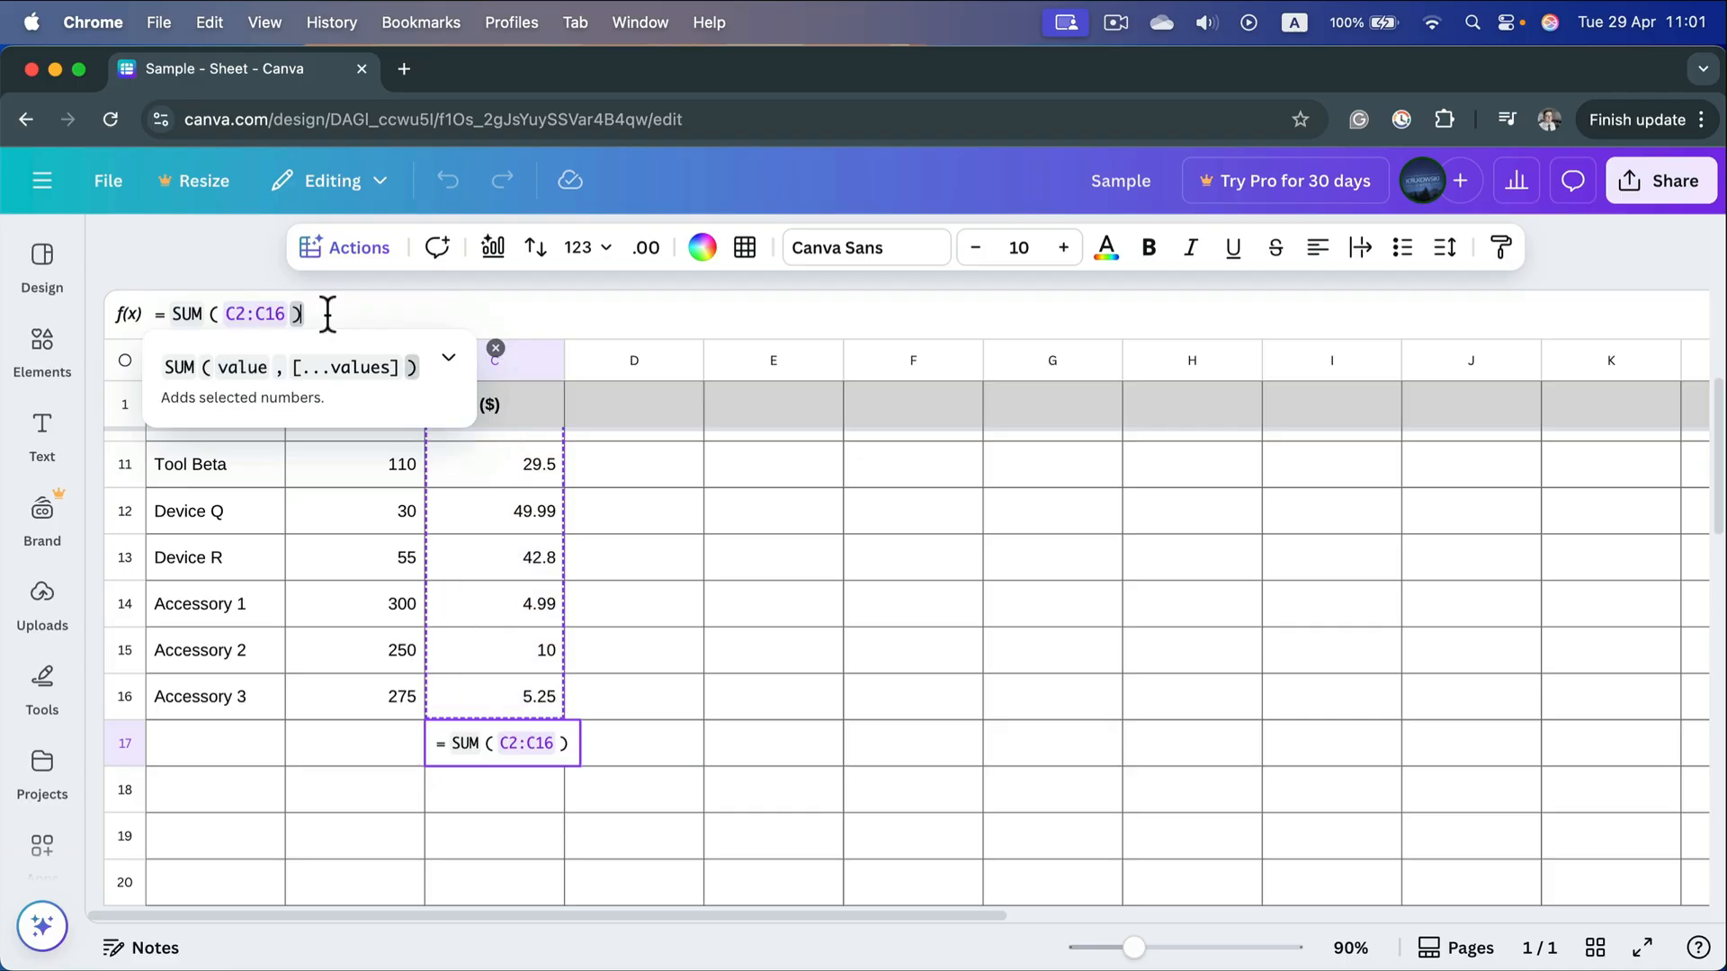
pyautogui.moveTo(398, 306)
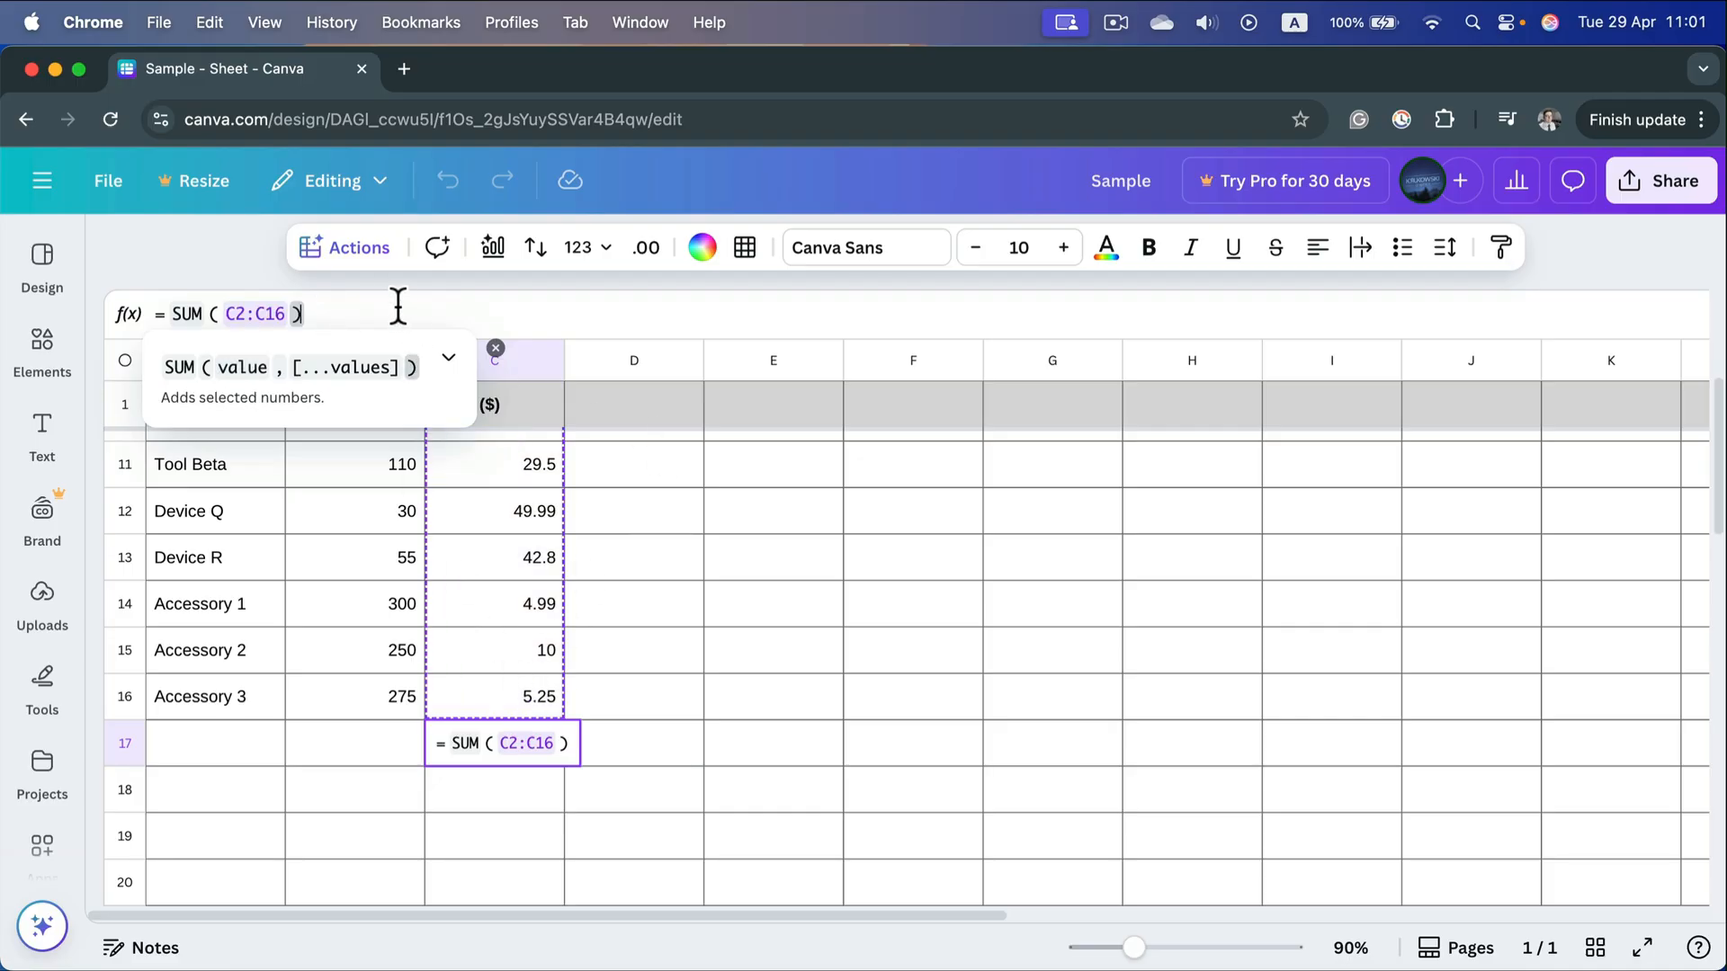
pyautogui.moveTo(463, 707)
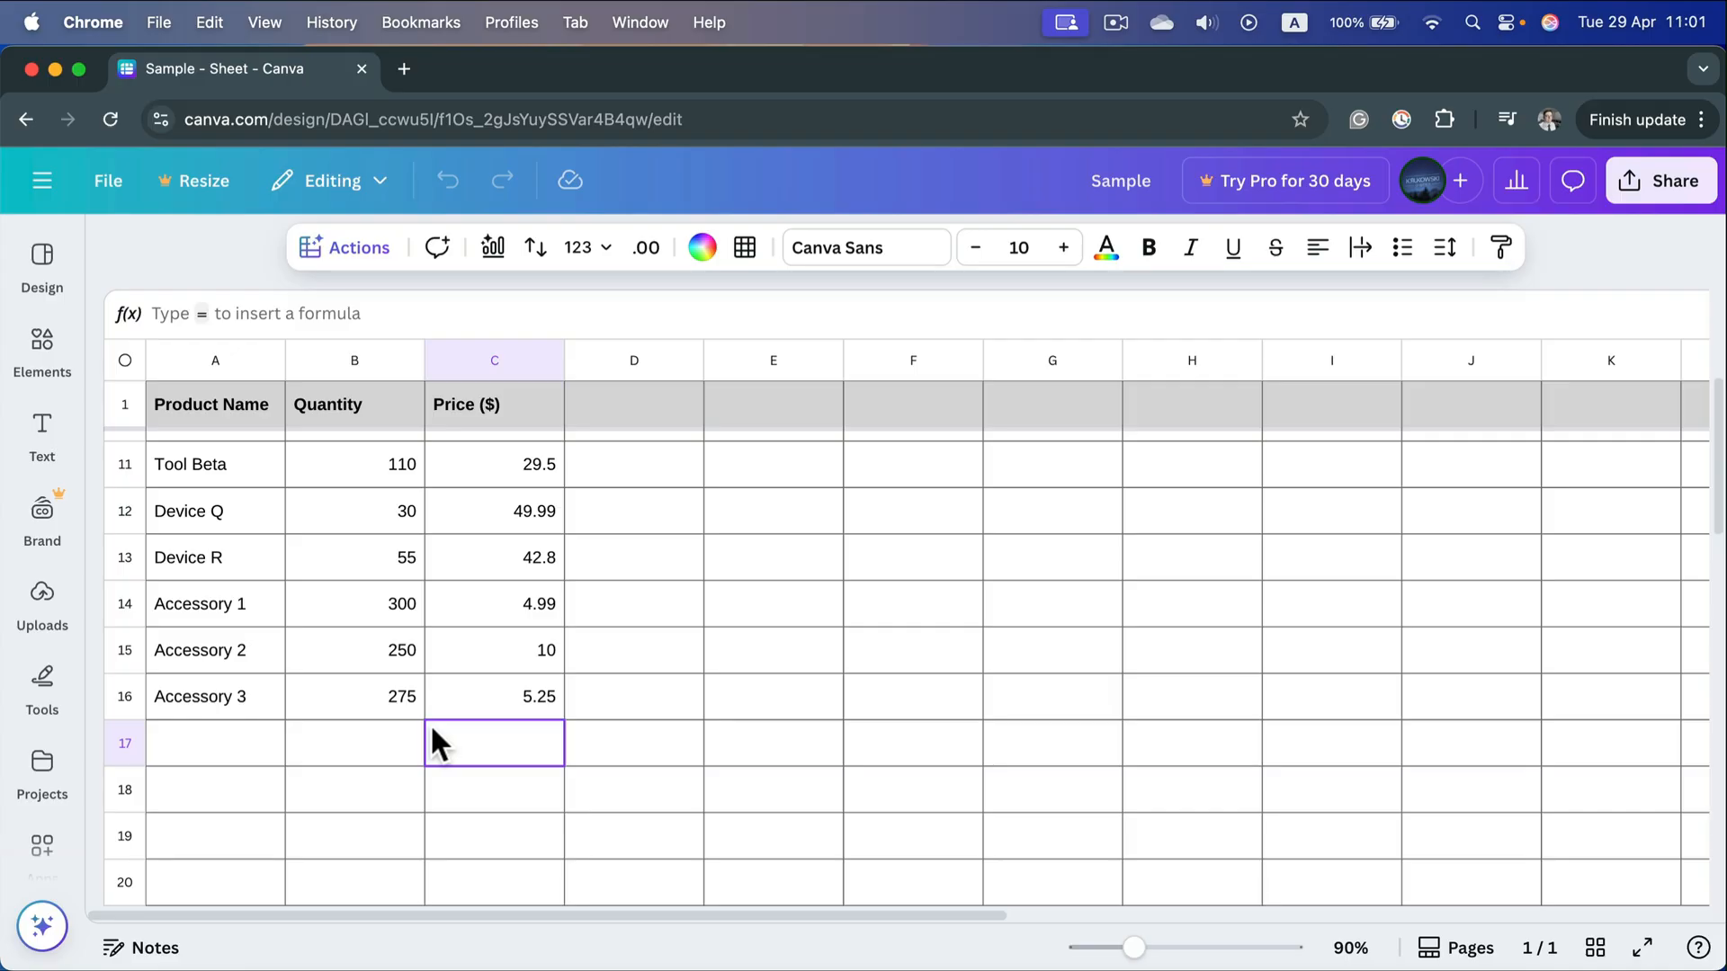
pyautogui.moveTo(489, 745)
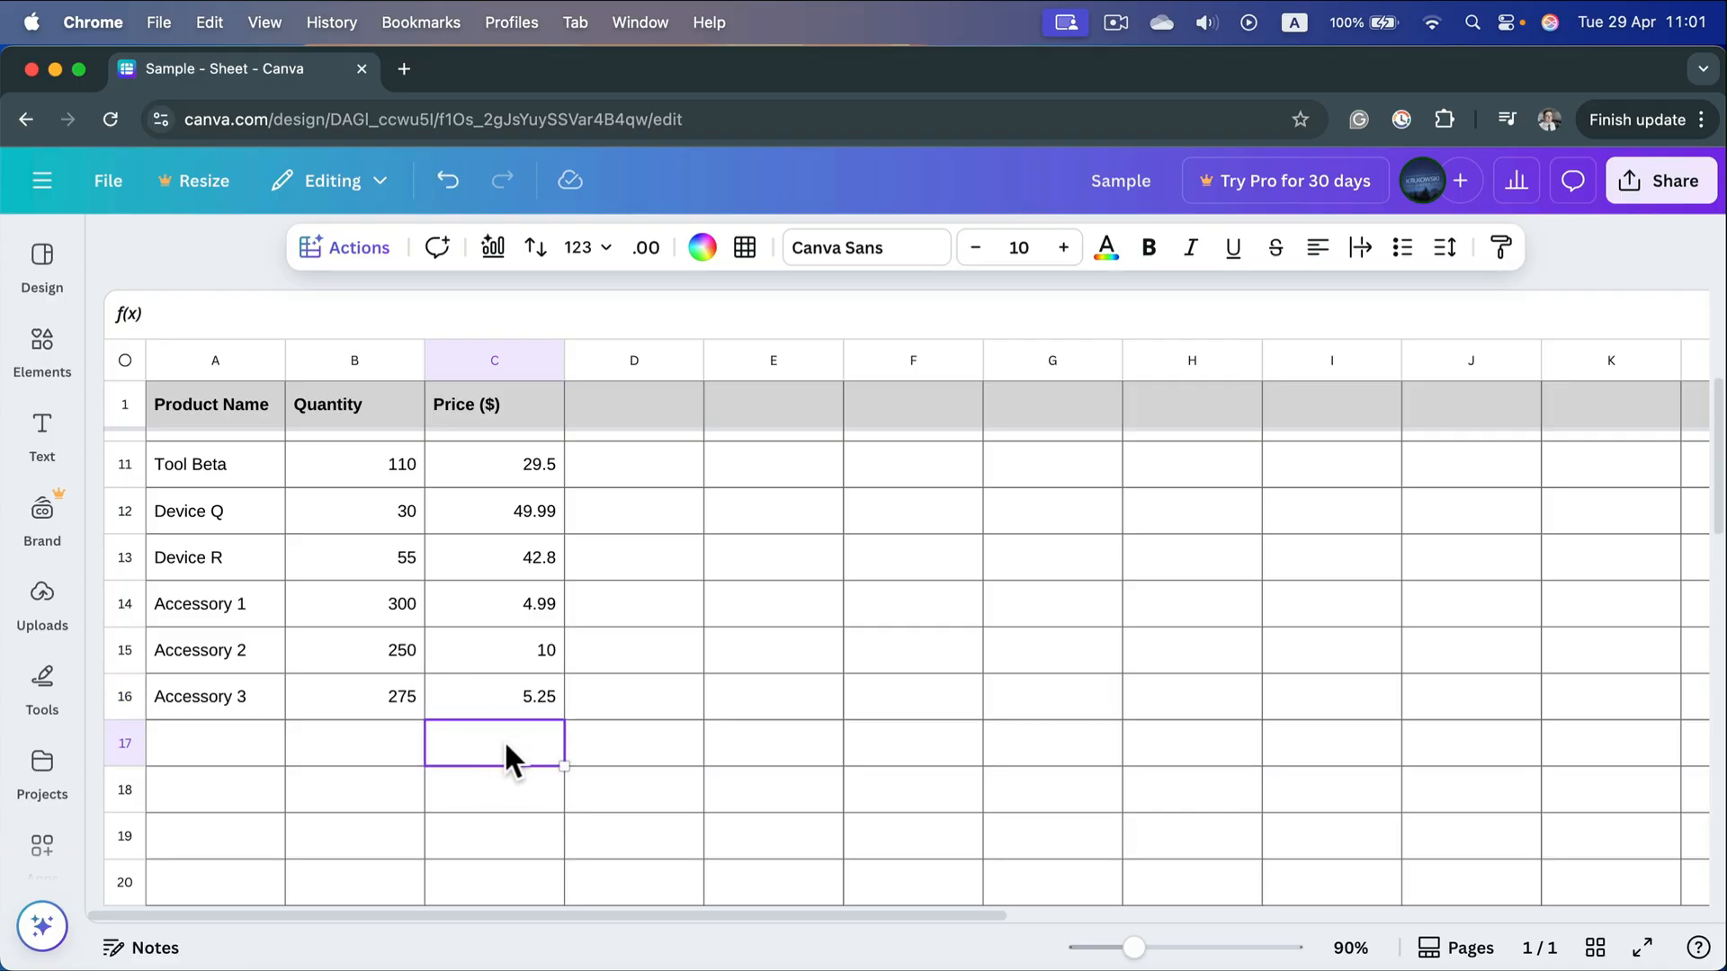
pyautogui.moveTo(357, 247)
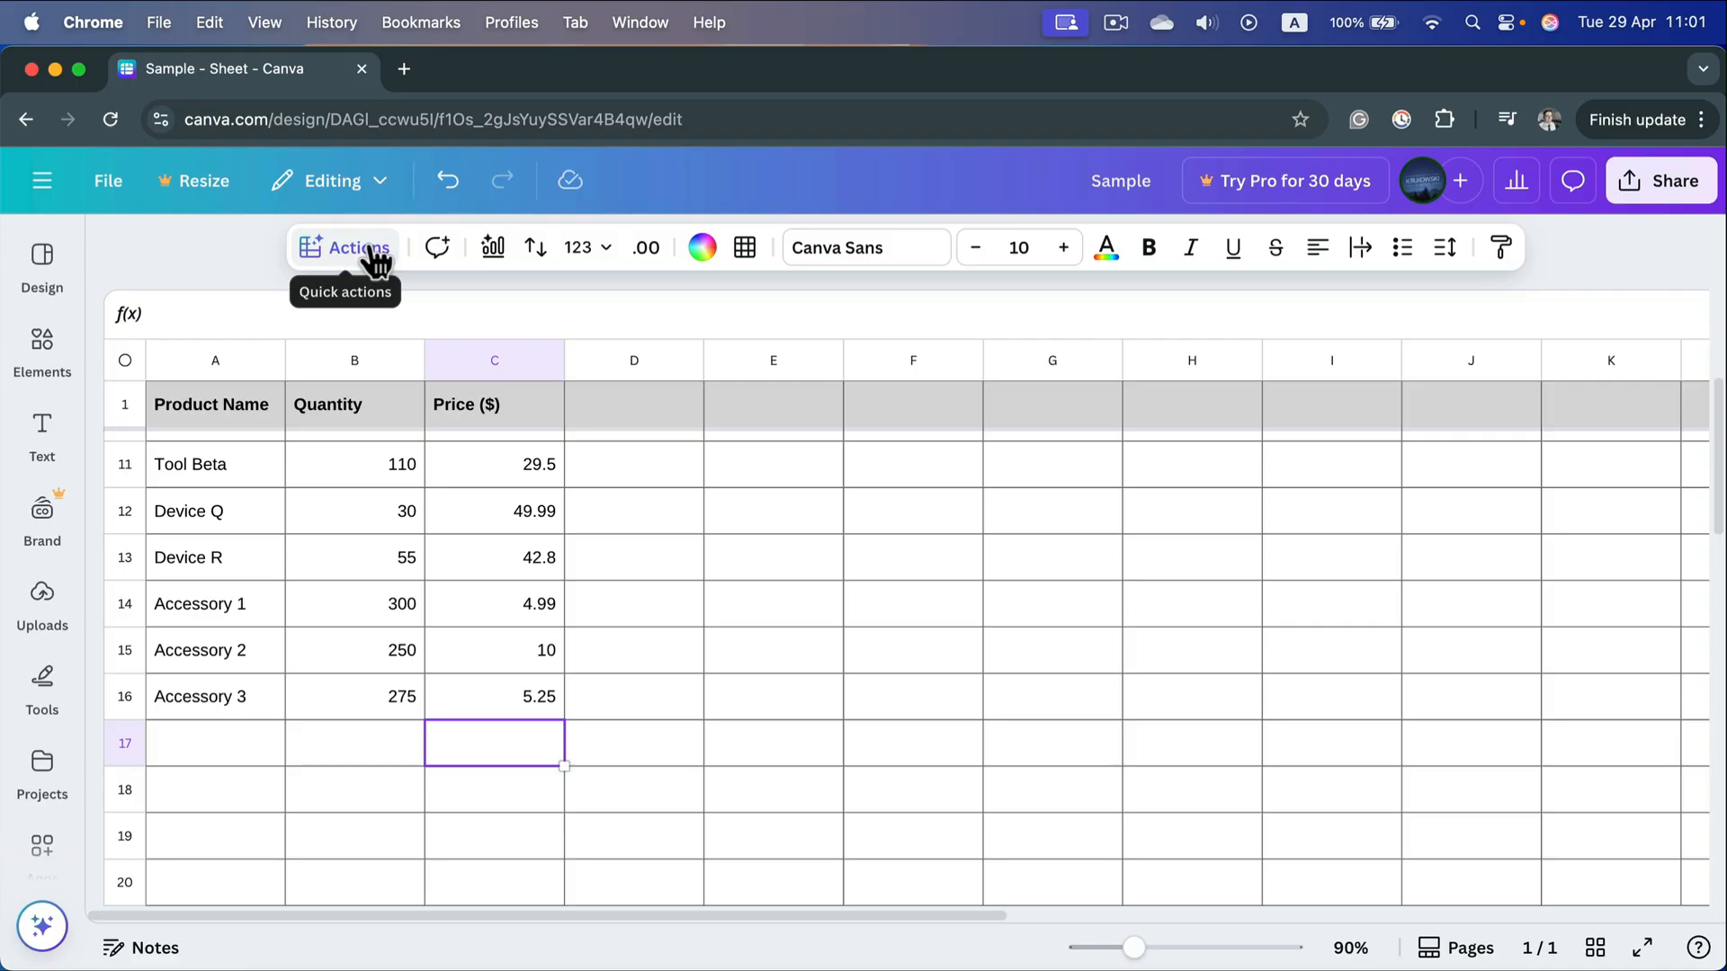
# Step: Re-insert a SUM over C2:C16 in C17 via Actions > Formula, now totaling 303.98
pyautogui.click(345, 247)
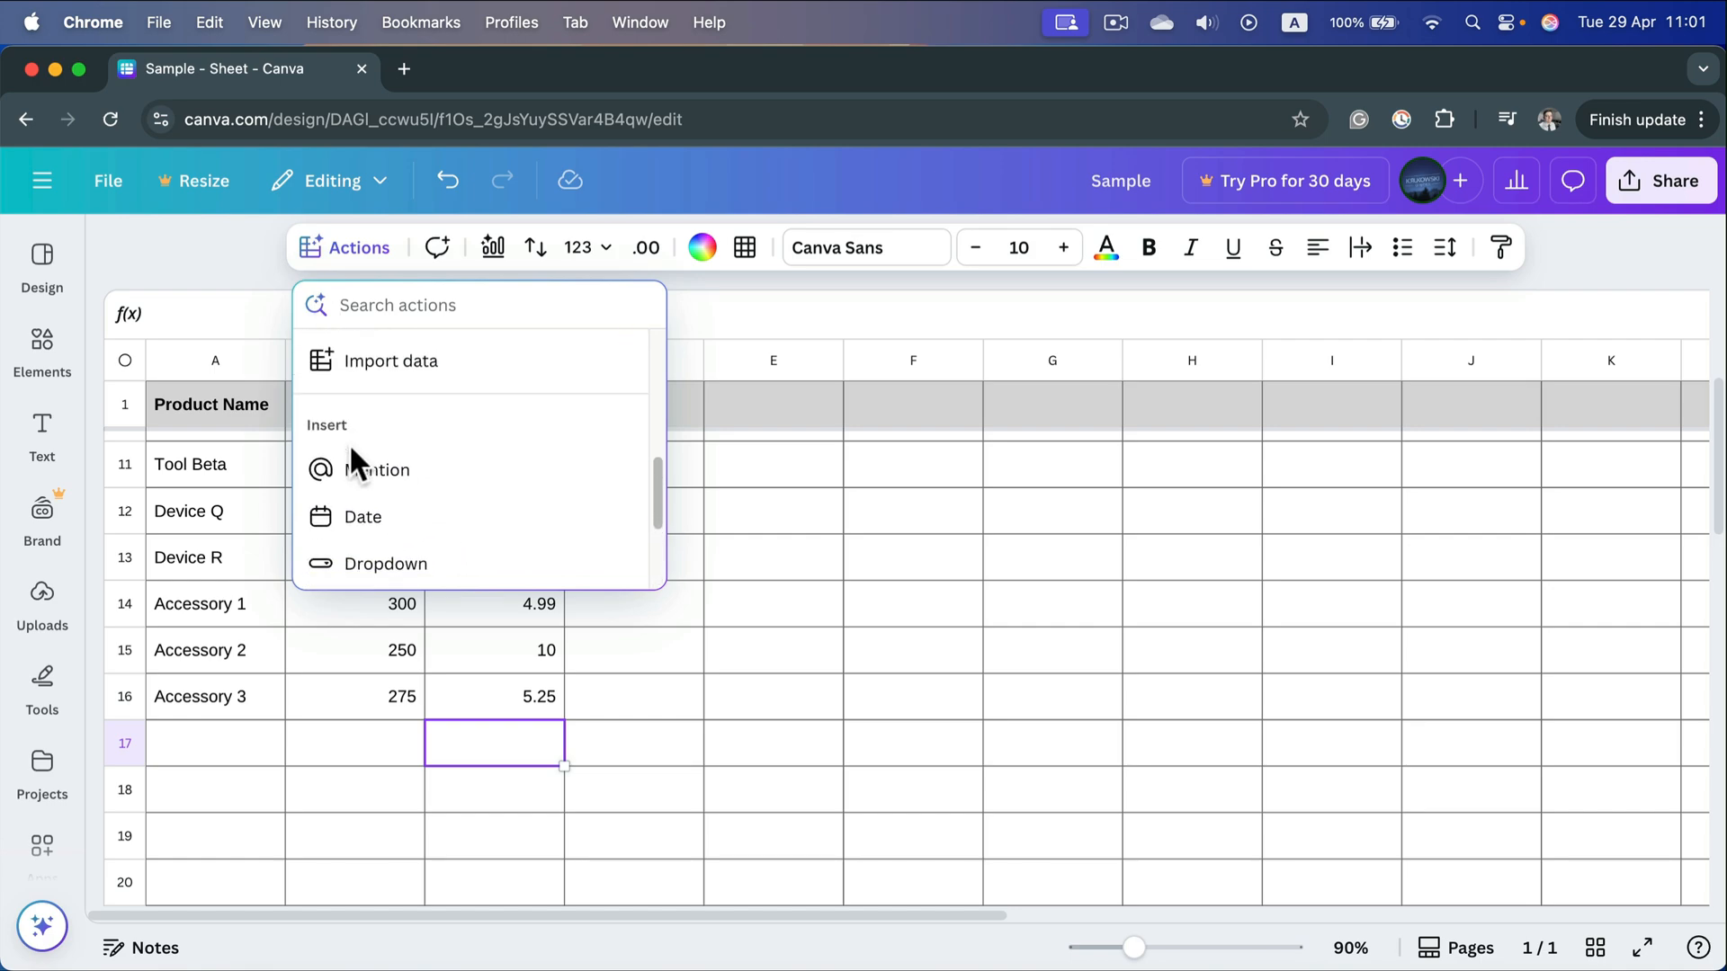
pyautogui.scroll(-3)
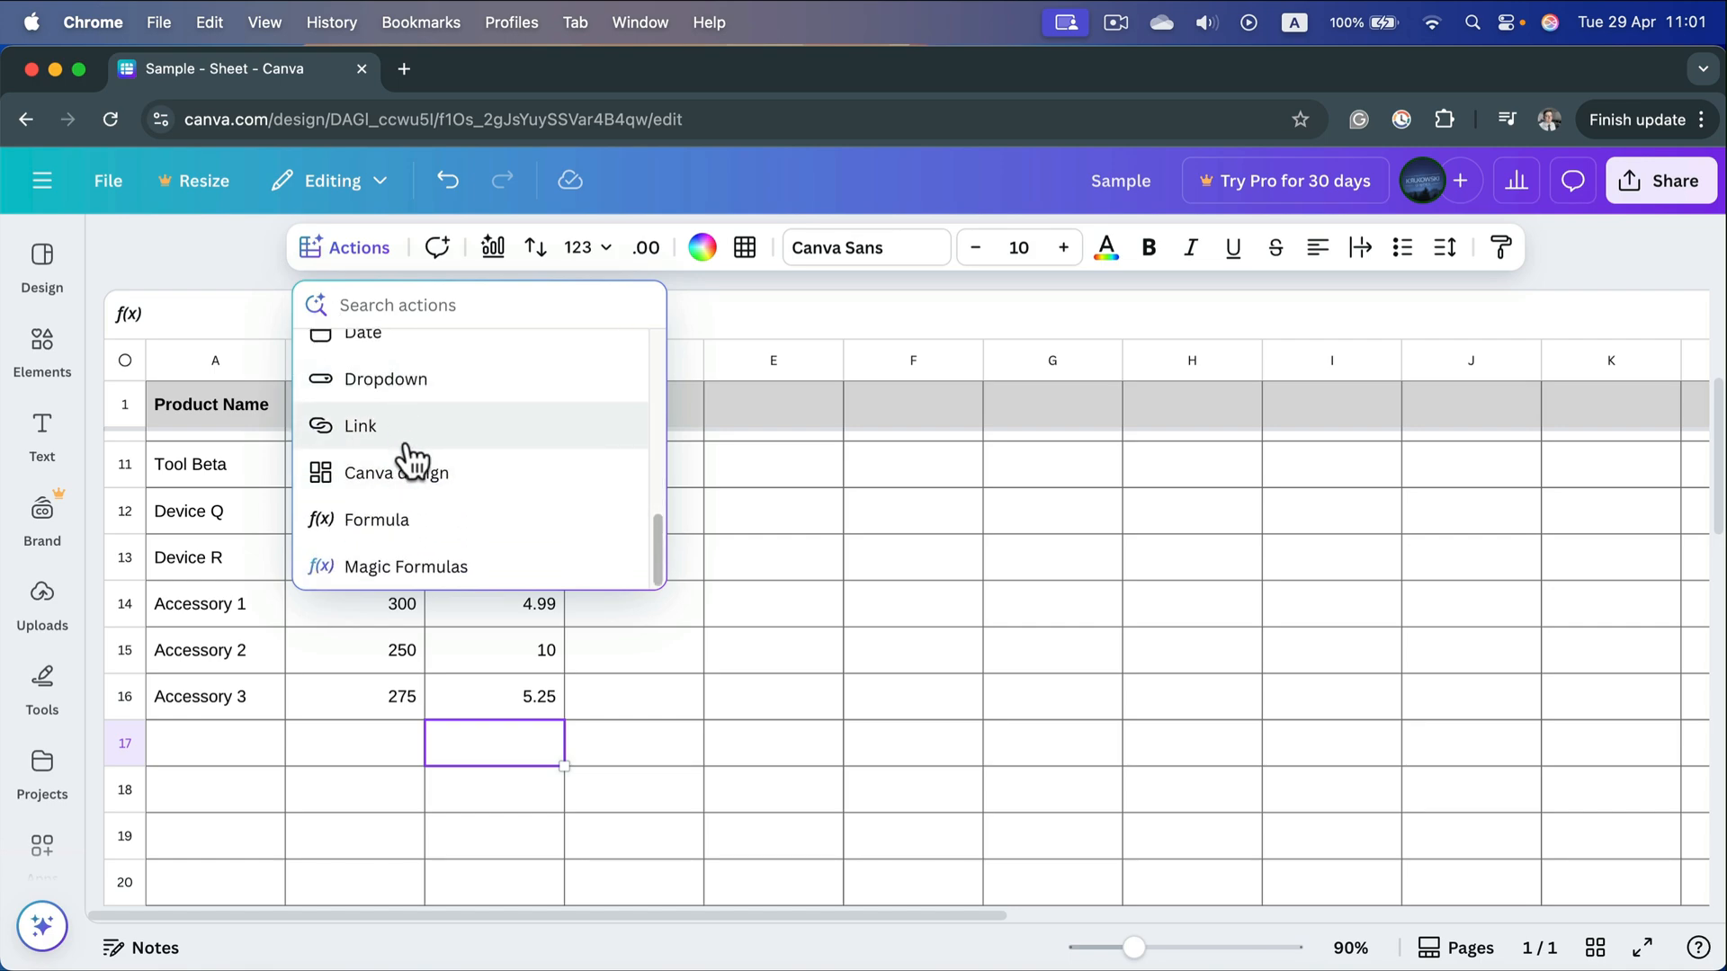
pyautogui.click(375, 518)
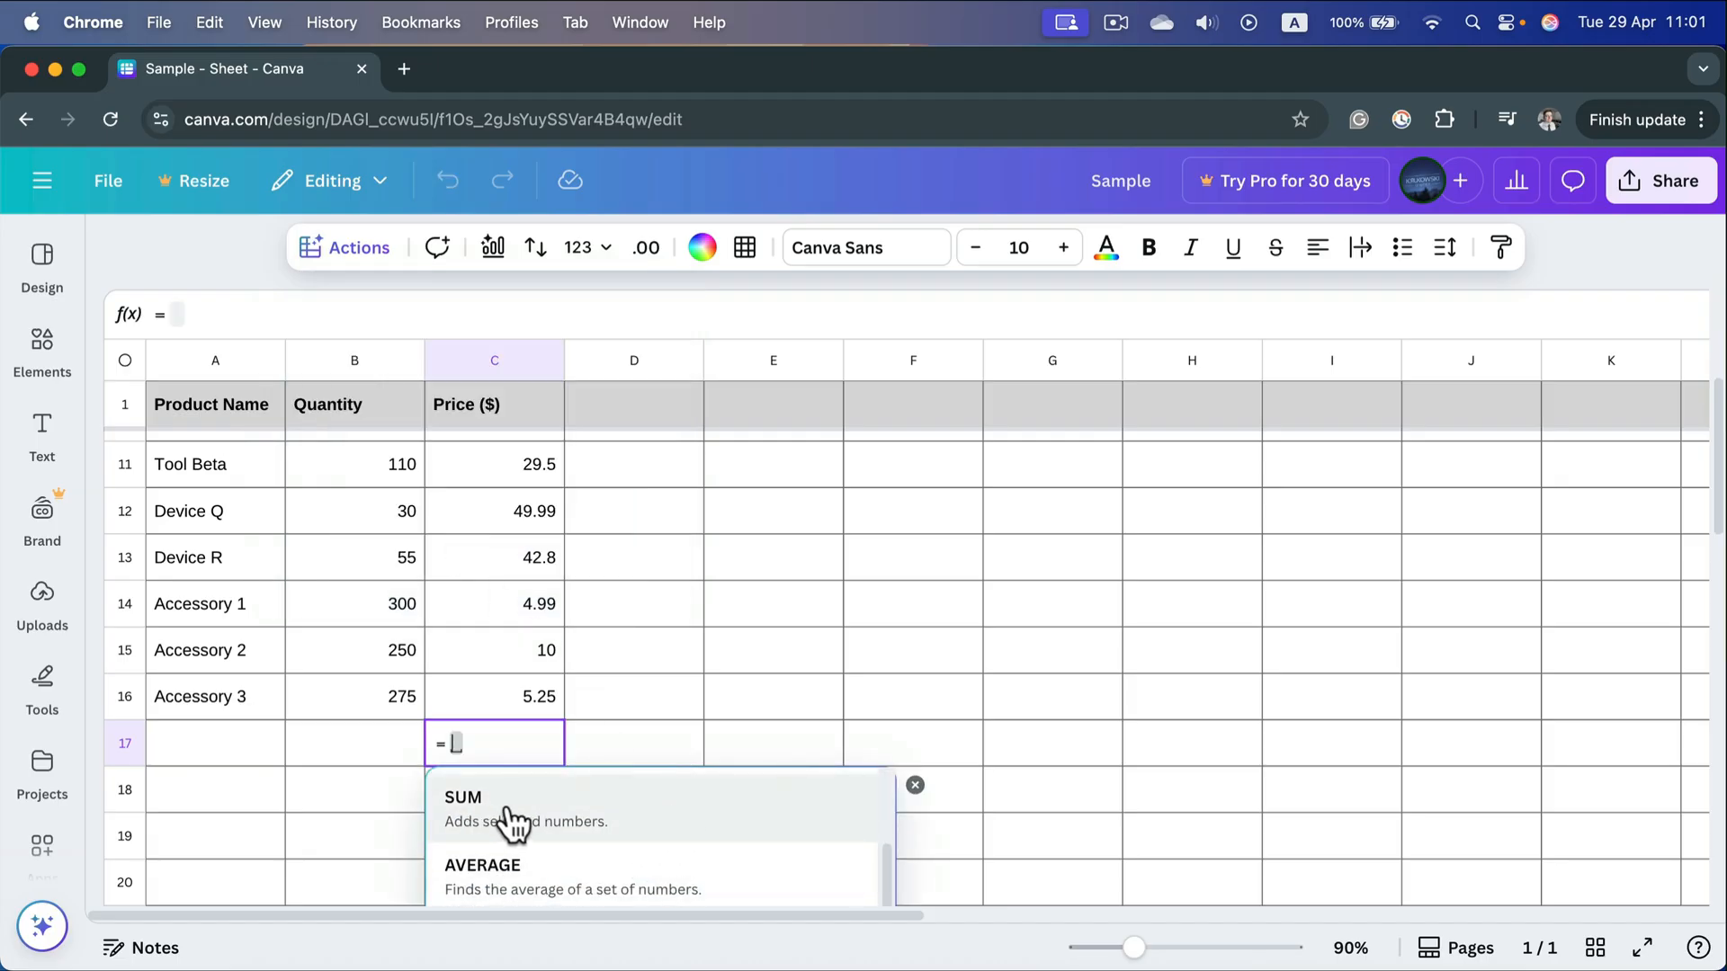
pyautogui.click(462, 797)
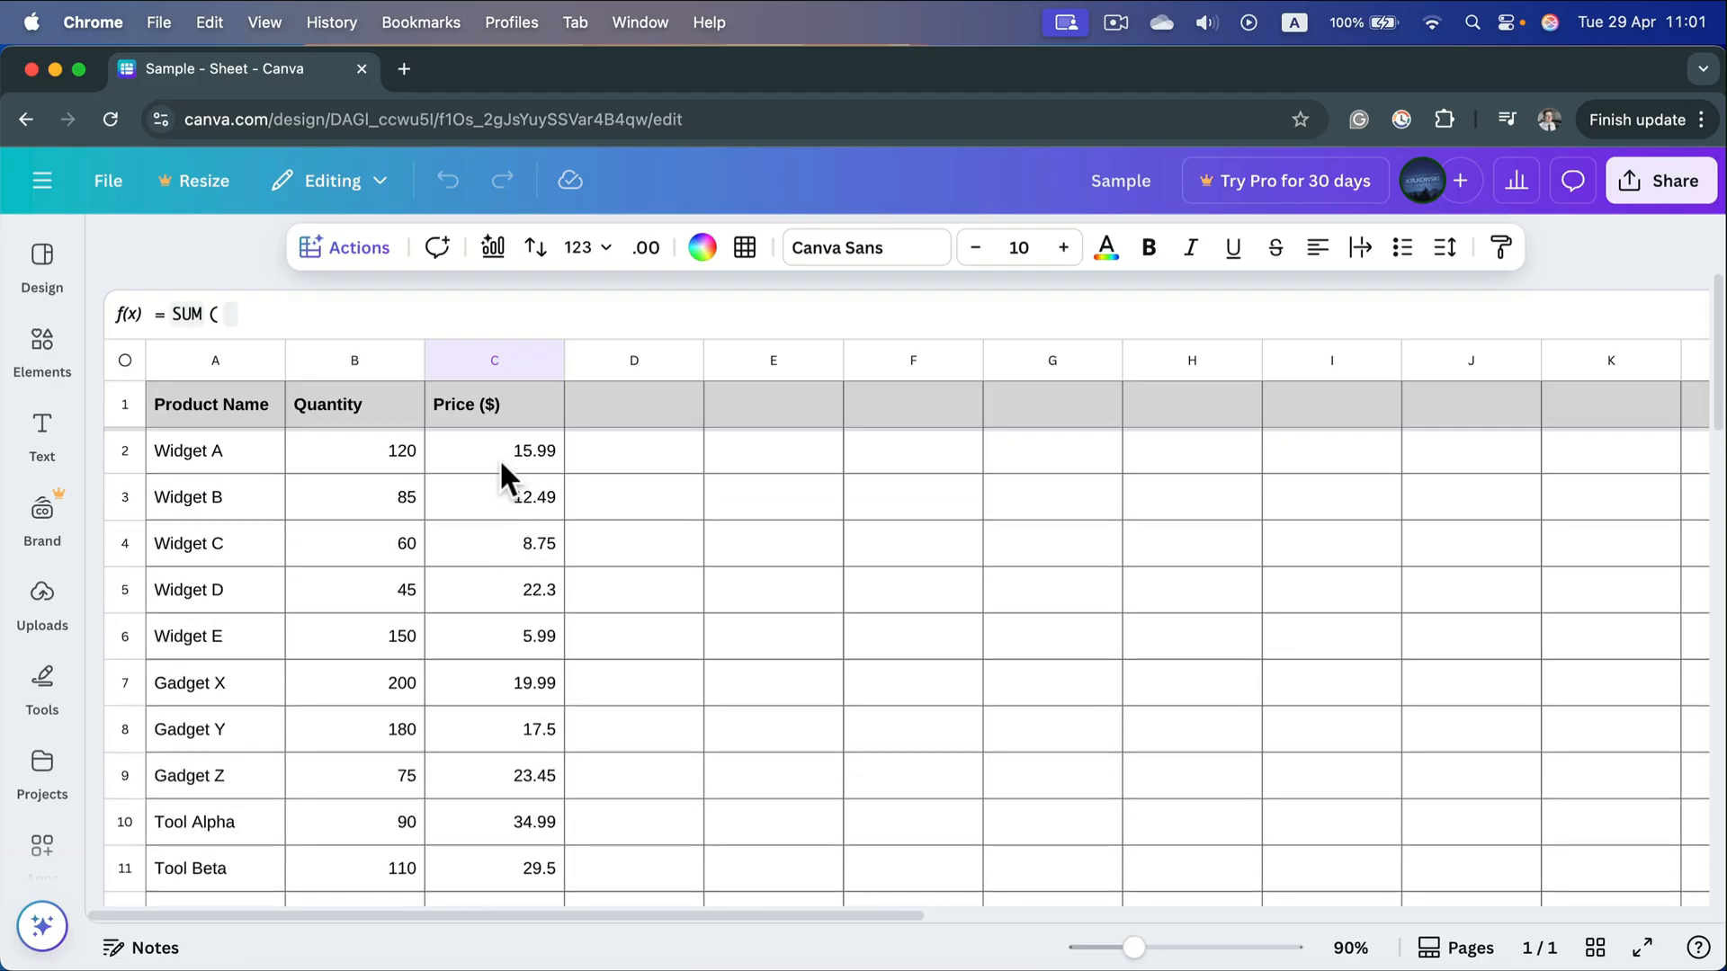
pyautogui.moveTo(495, 450); pyautogui.dragTo(494, 725)
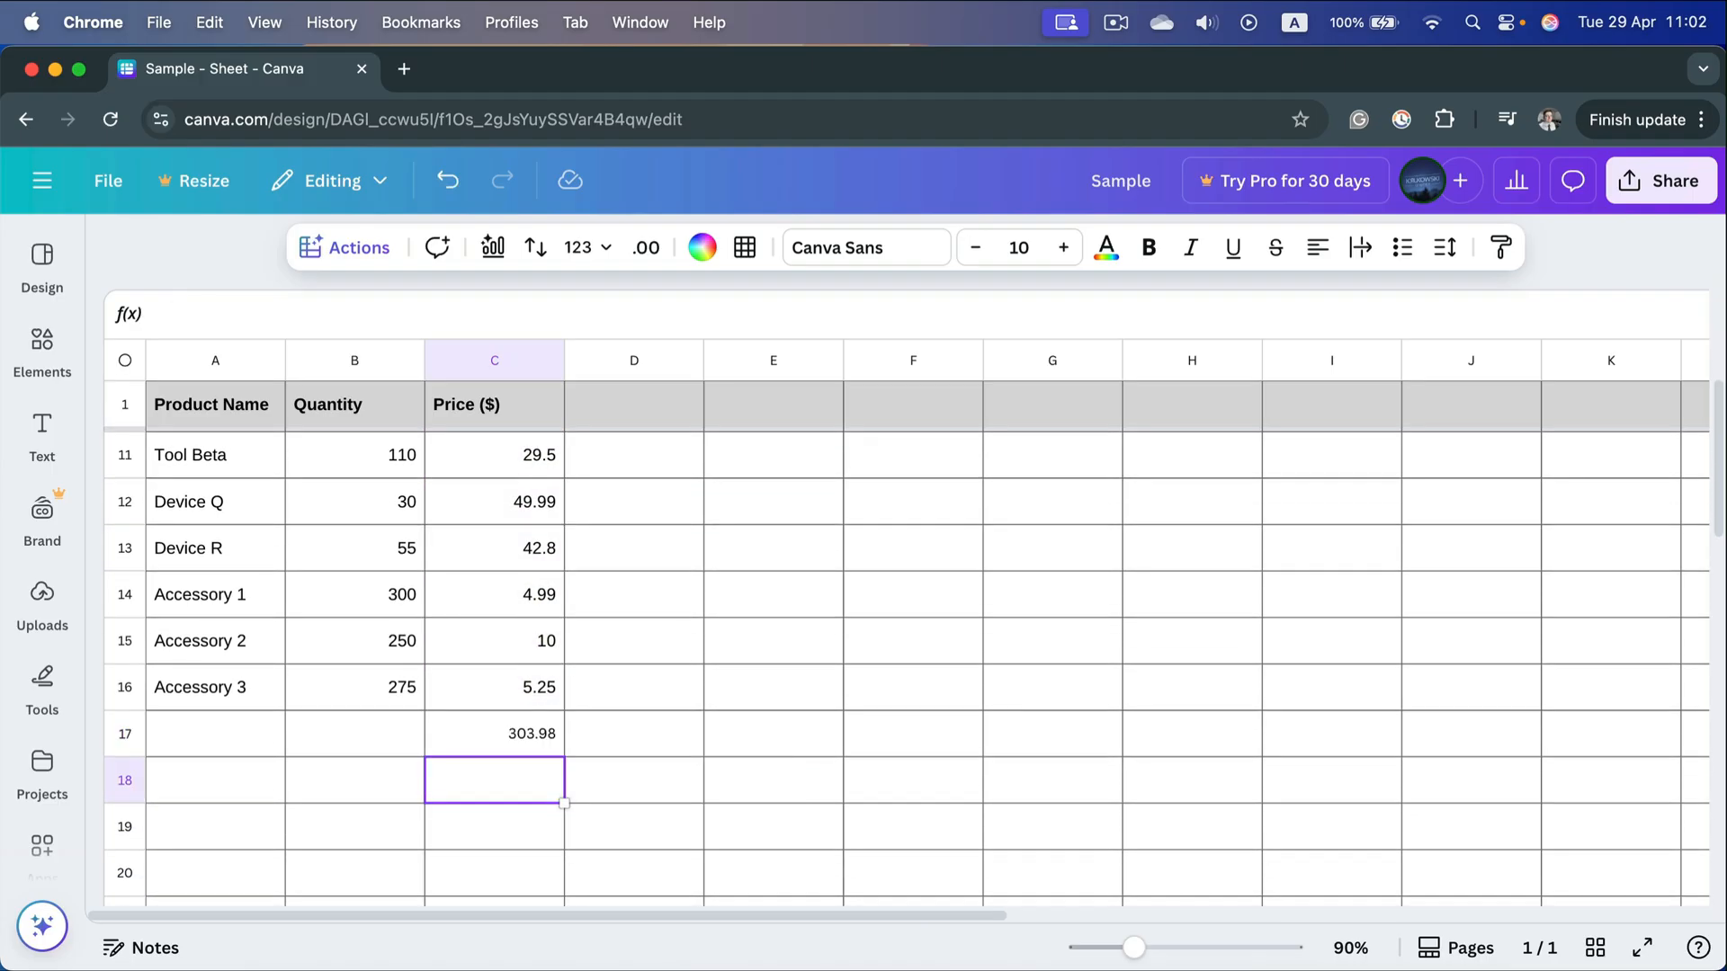
# Step: Confirm C17's SUM shows 303.98 and bring up the Actions list again
pyautogui.click(495, 732)
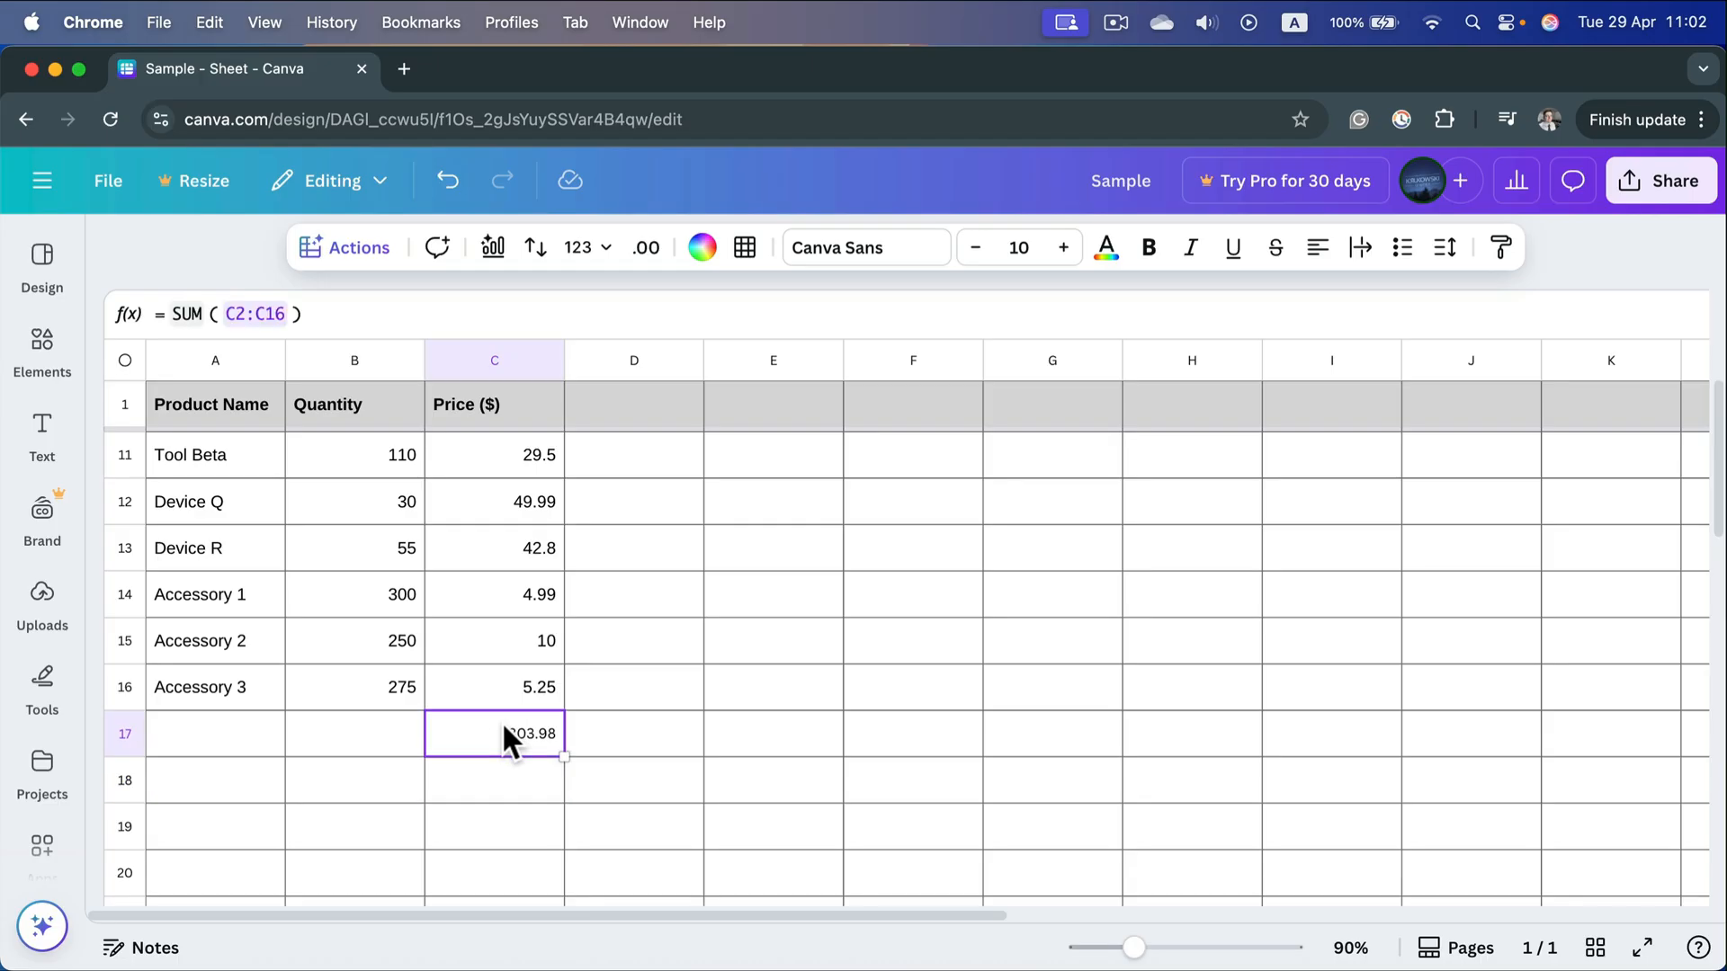
pyautogui.moveTo(356, 246)
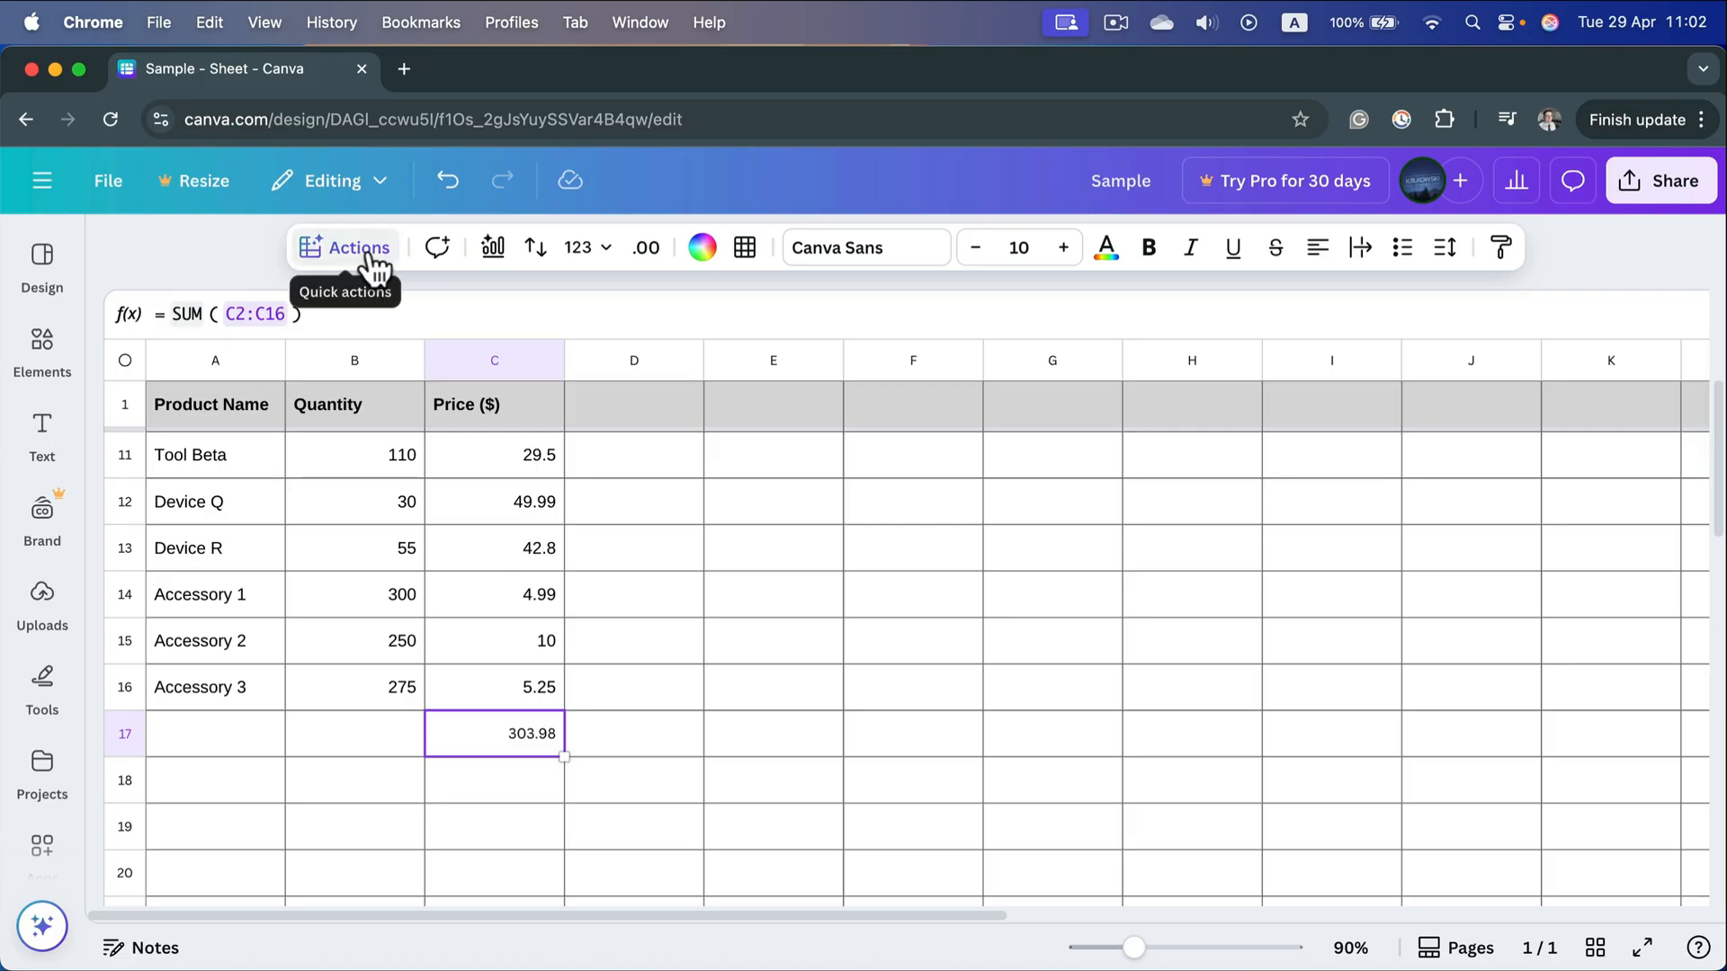
pyautogui.click(356, 247)
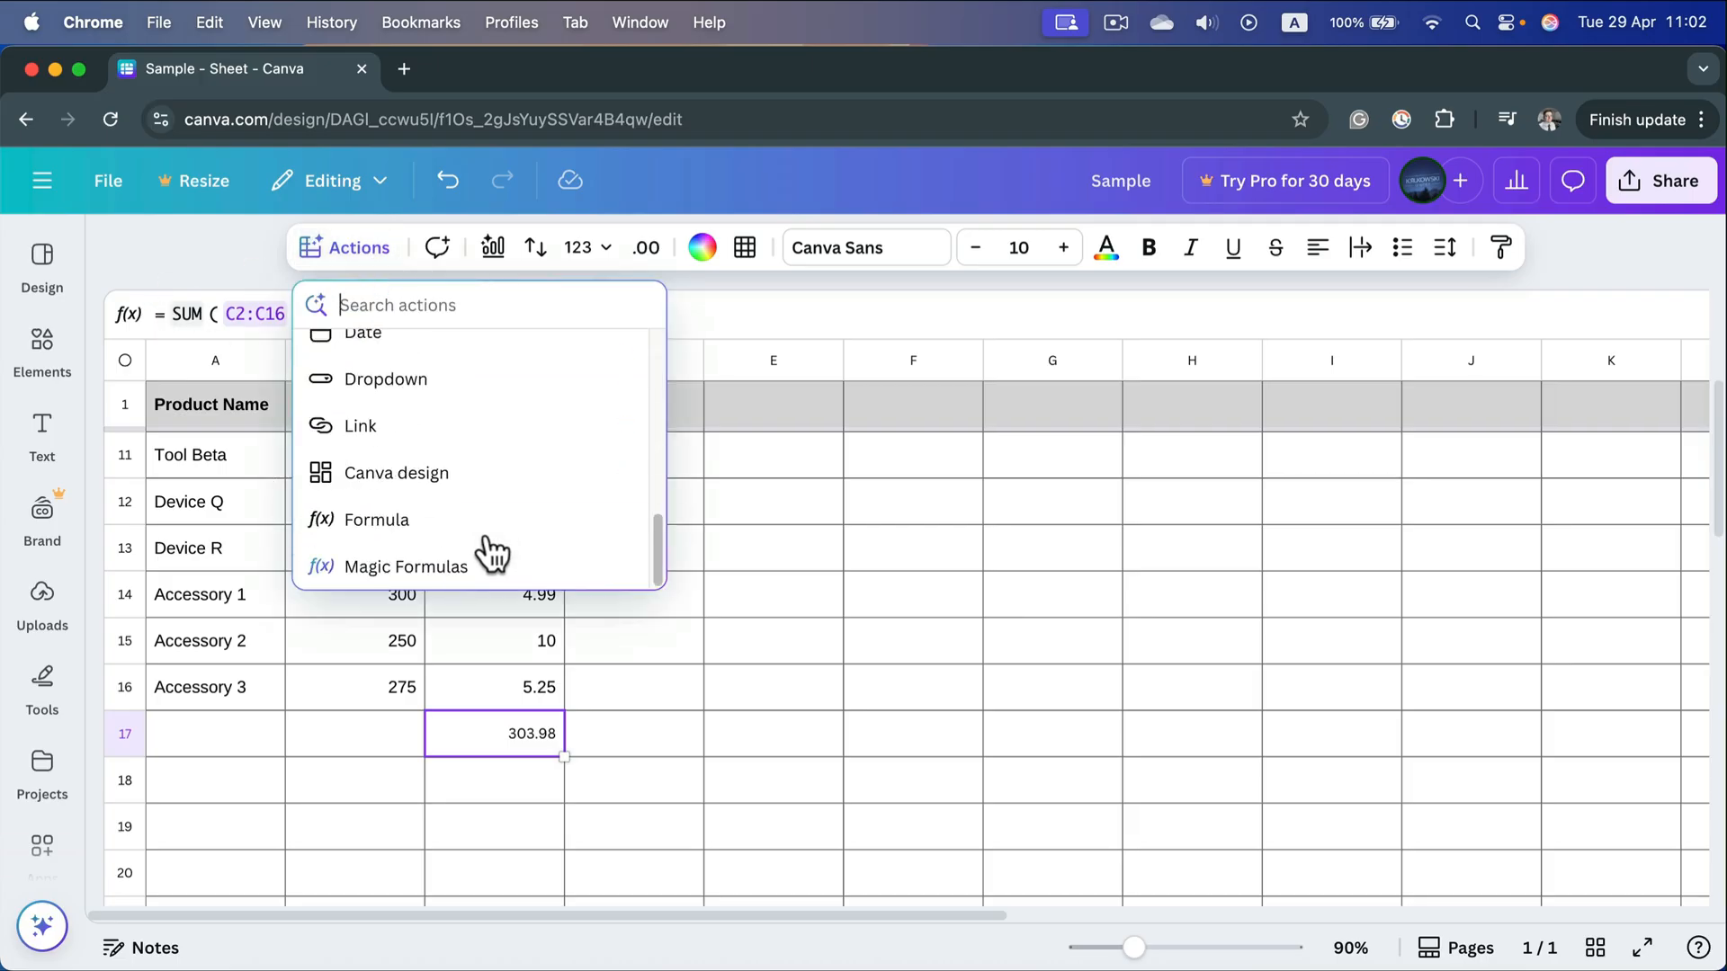
pyautogui.moveTo(360, 541)
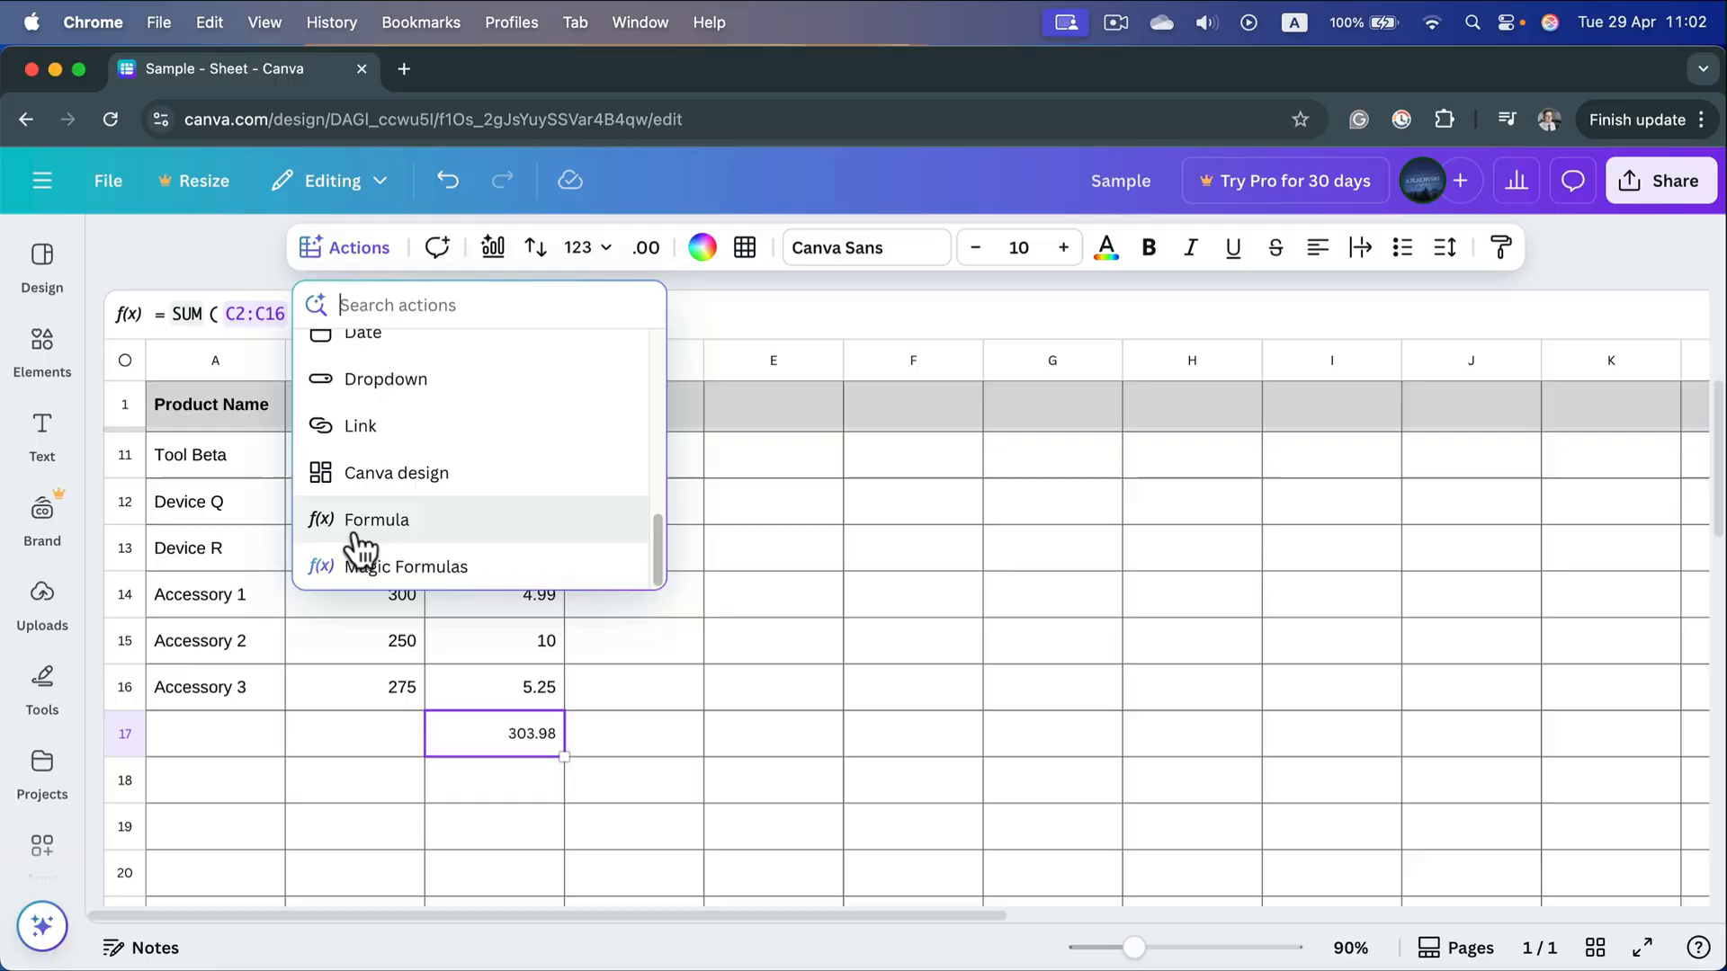